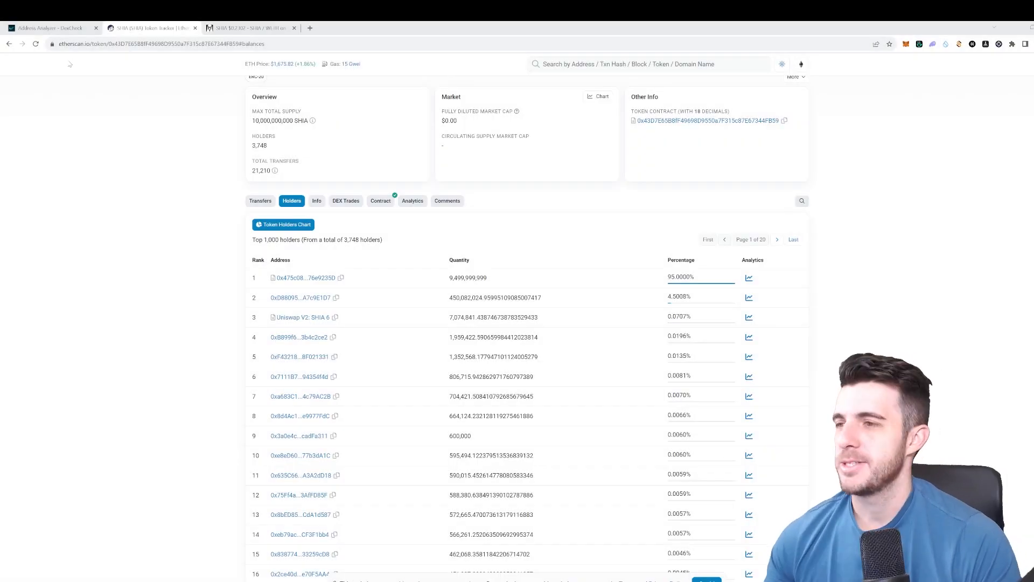
Step: View the SHIA/WETH price chart and trades on DEX Screener
click(51, 28)
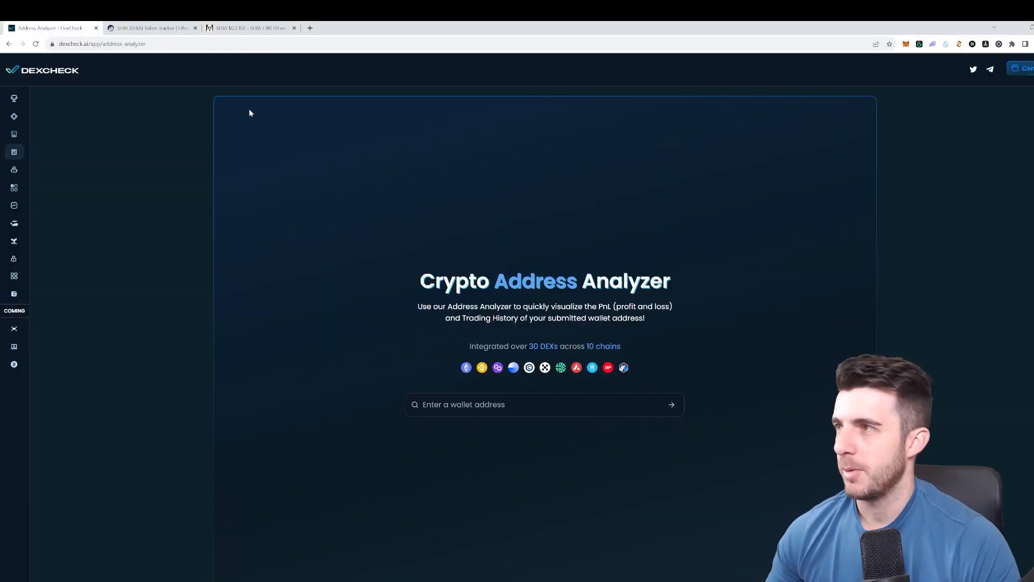
mouse_move(261, 107)
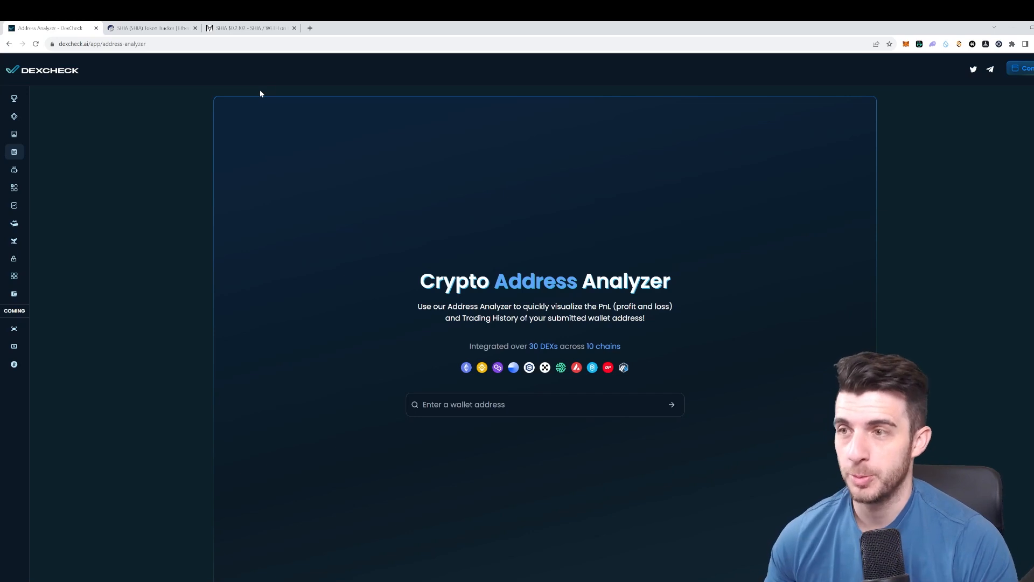
mouse_move(303, 89)
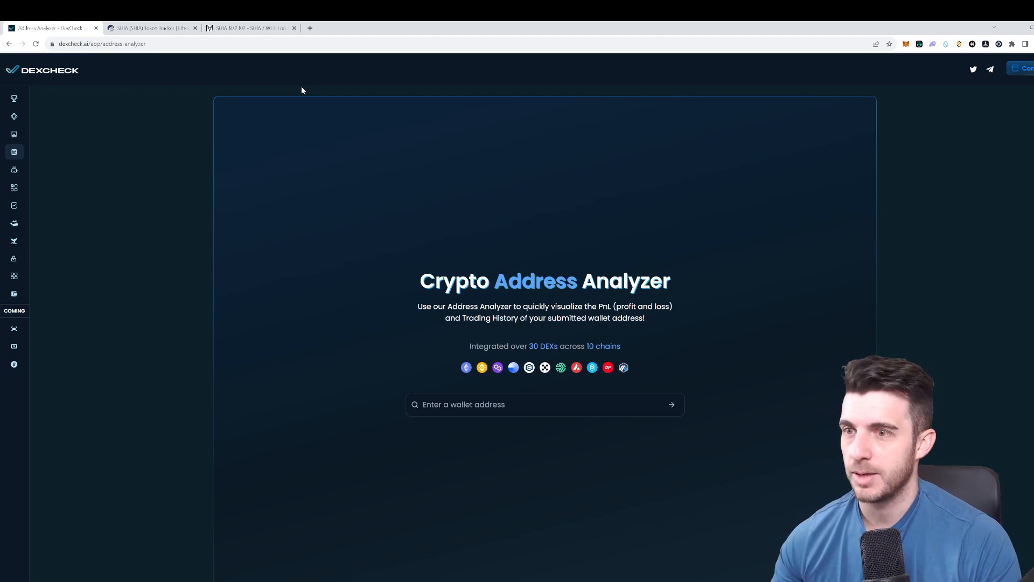
mouse_move(300, 85)
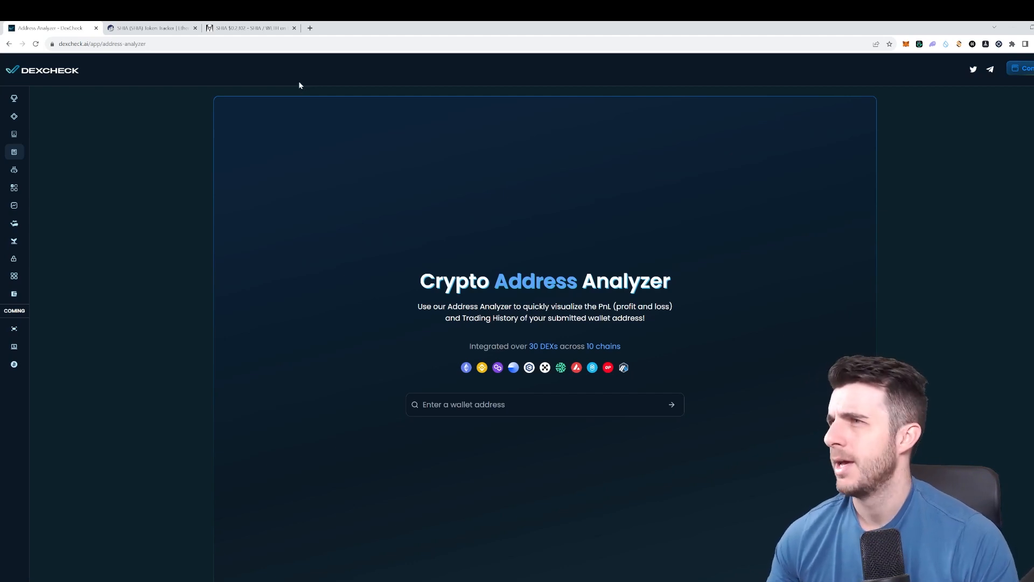
mouse_move(151, 28)
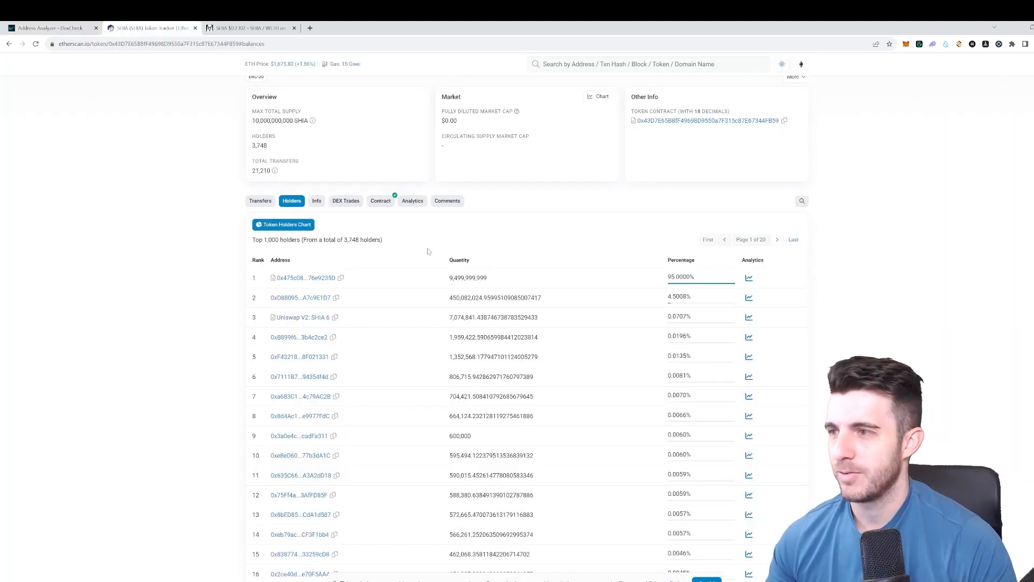
scroll(down, 3)
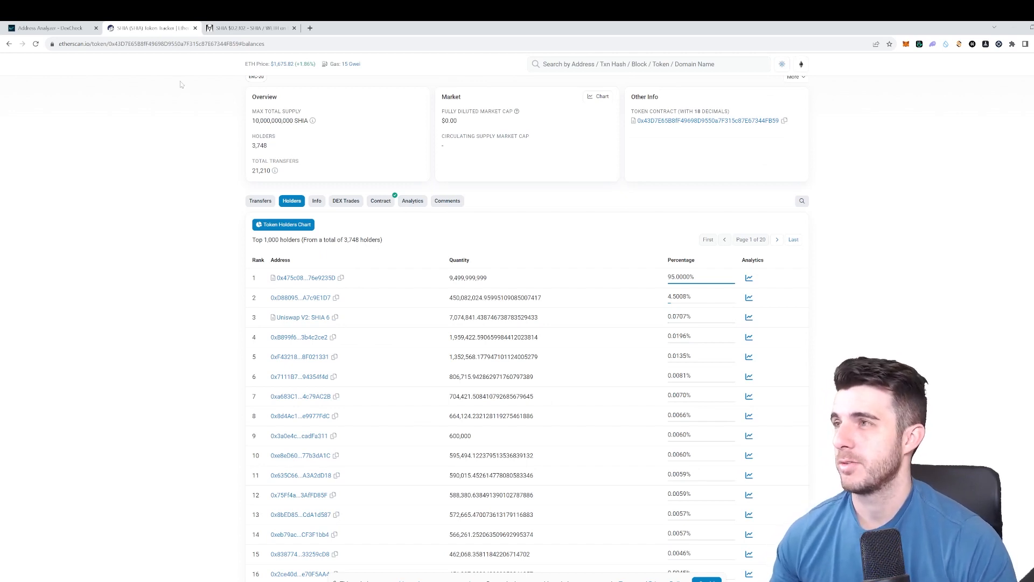
mouse_move(186, 116)
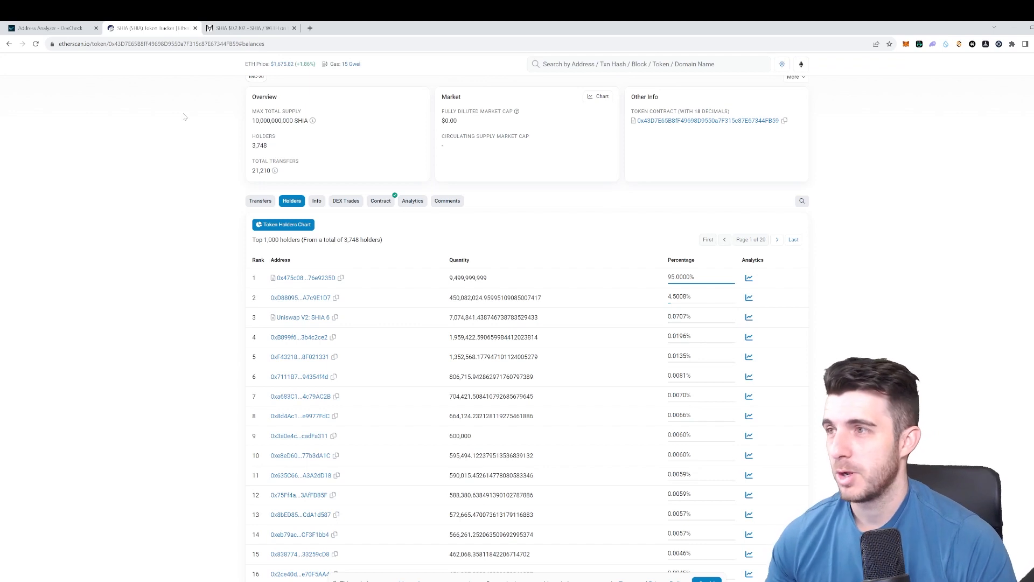
mouse_move(51, 28)
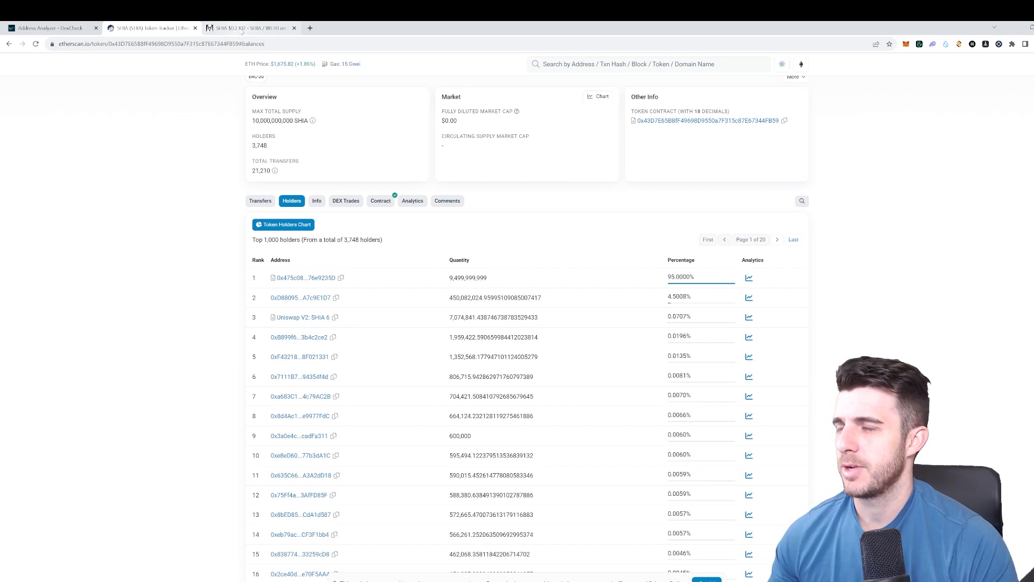
click(251, 28)
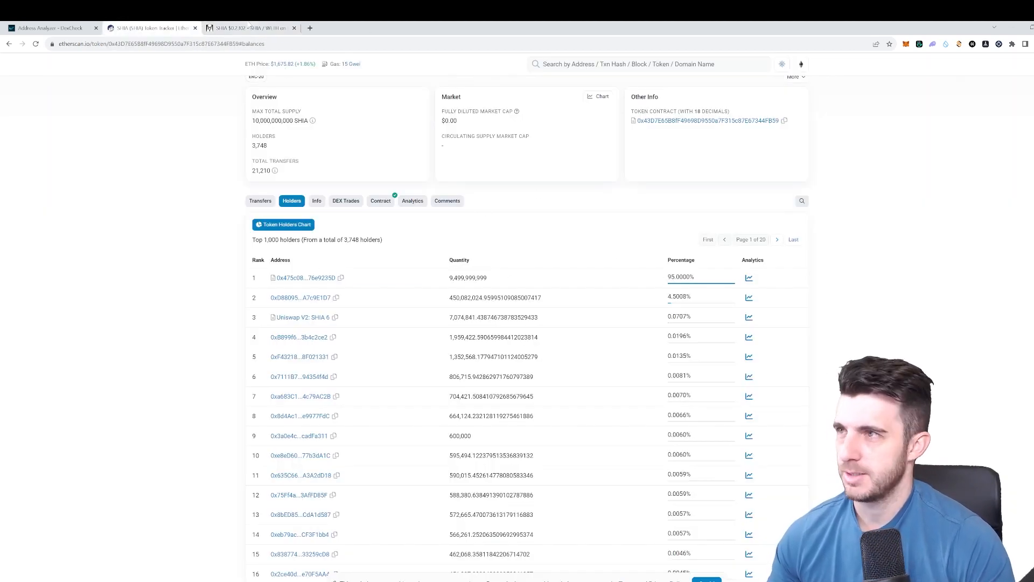
click(249, 27)
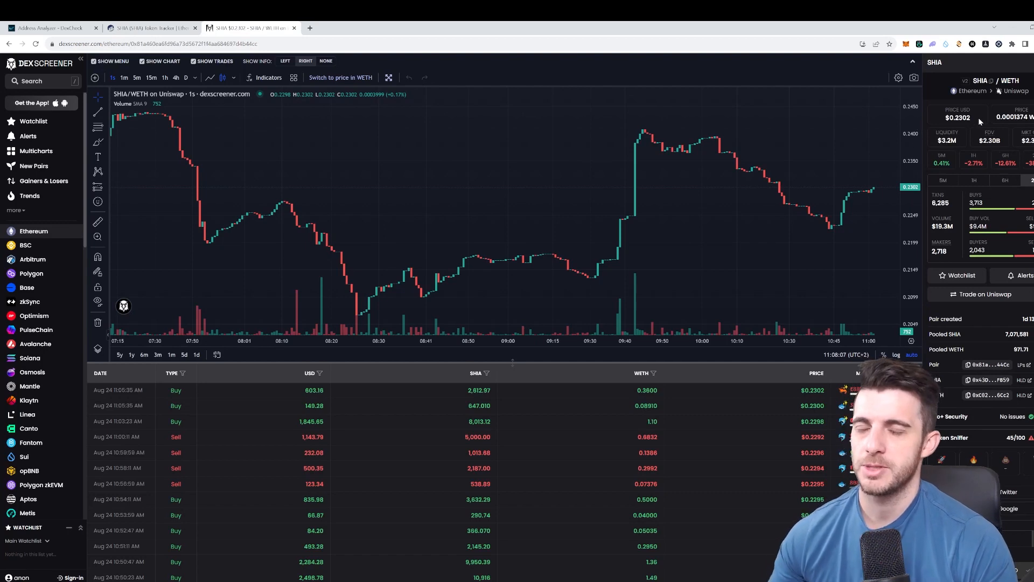
mouse_move(990, 132)
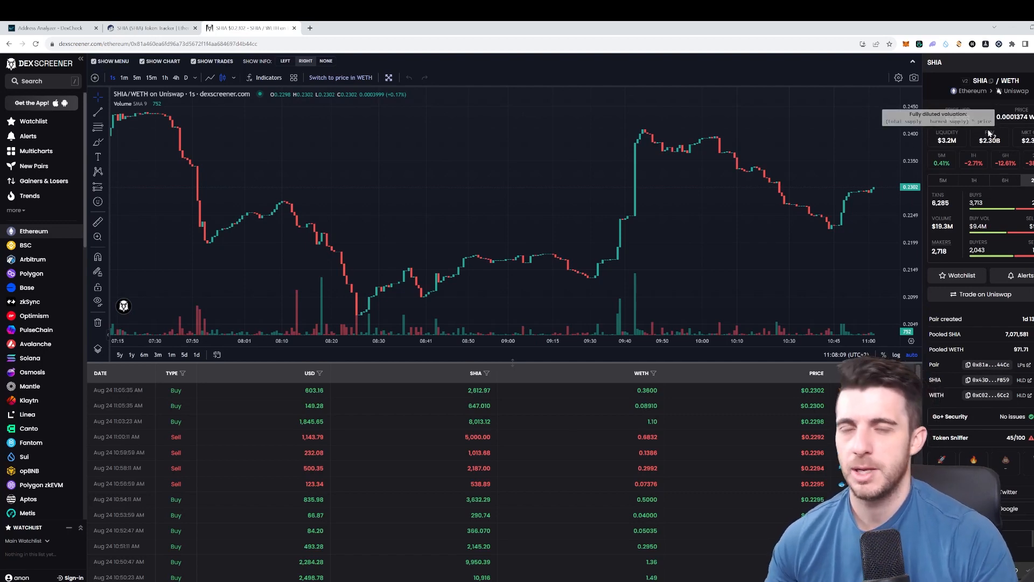
mouse_move(959, 155)
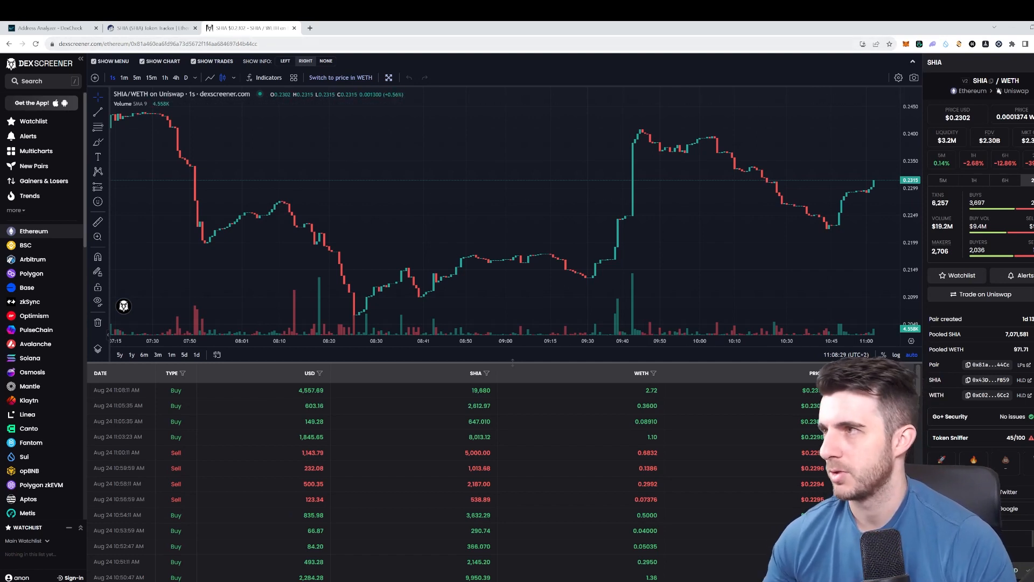
Step: Return to the DexCheck Crypto Address Analyzer with an empty wallet address field
click(51, 28)
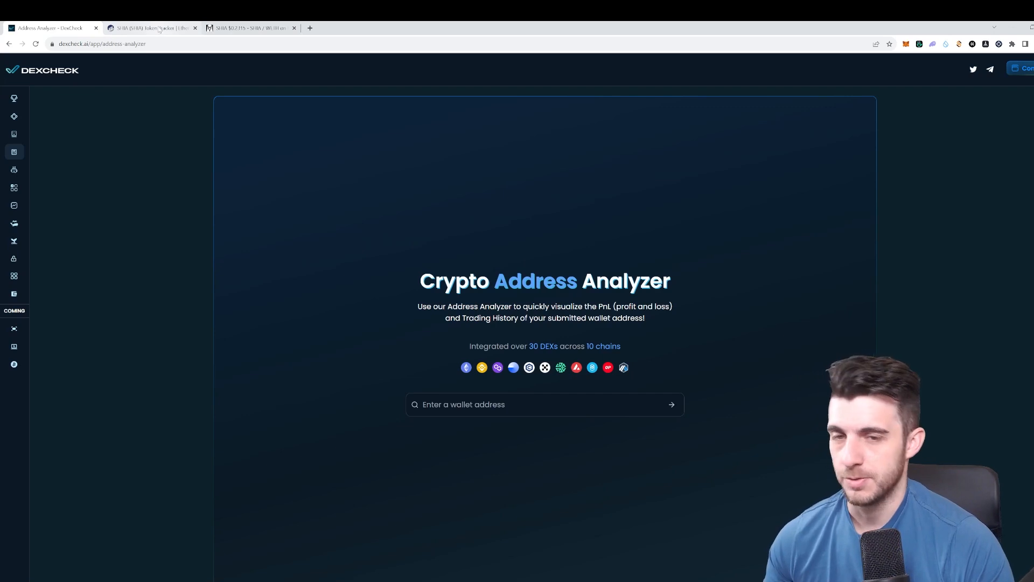
click(256, 28)
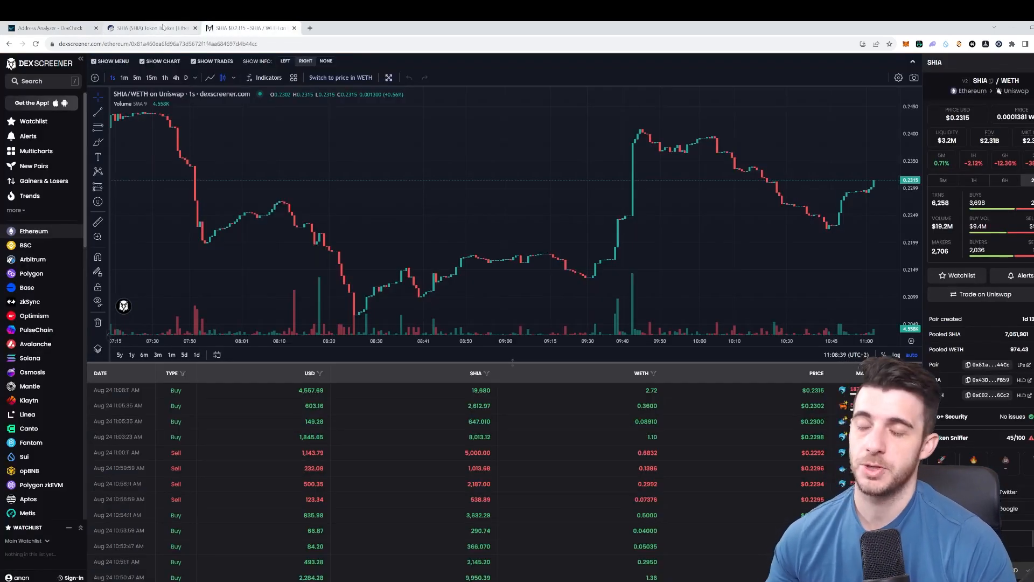
click(54, 28)
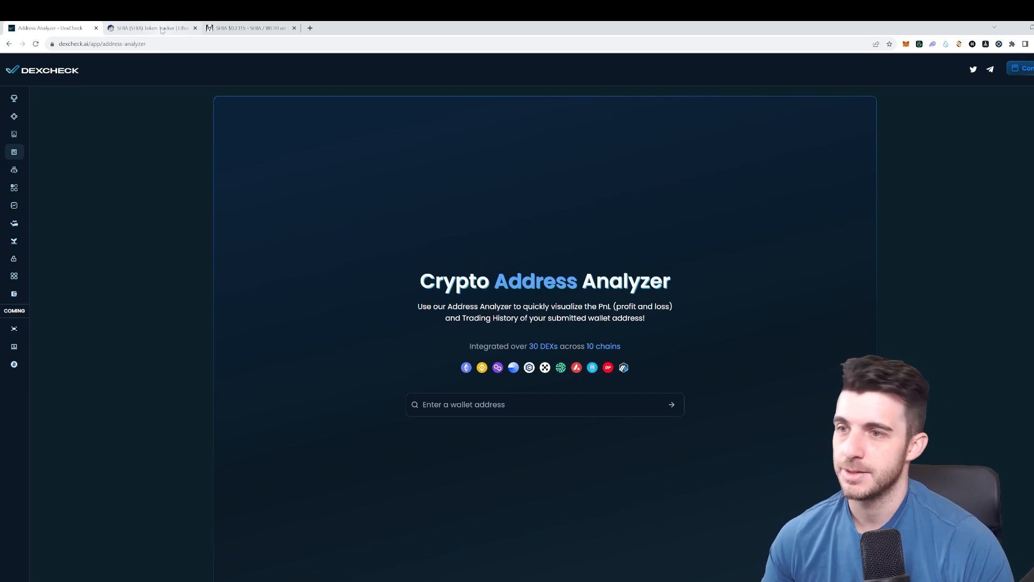
mouse_move(299, 89)
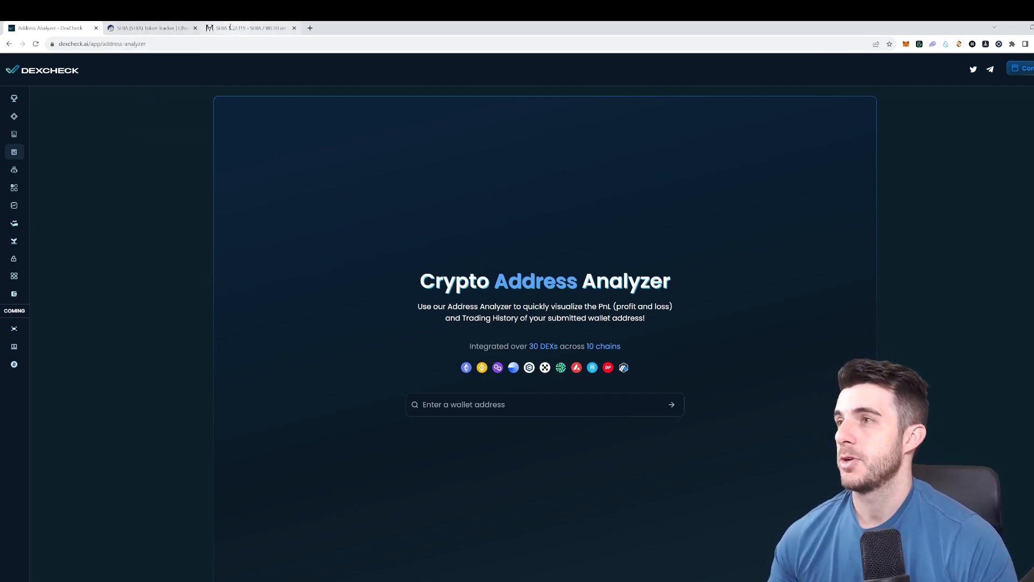
Step: Browse the SHIA top holders list on Etherscan, including the Uniswap V2 pool at 0.07%
click(250, 27)
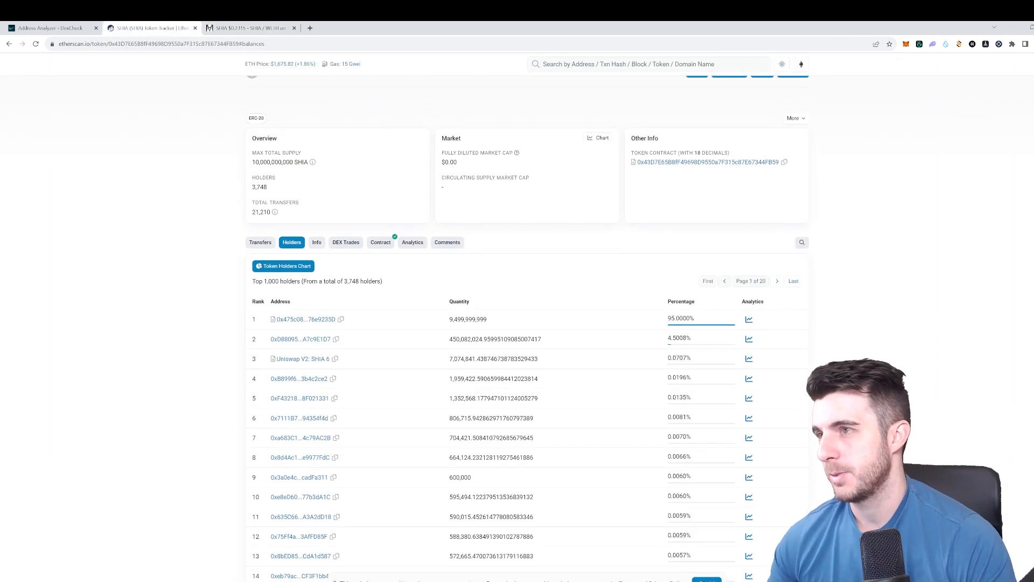
scroll(down, 3)
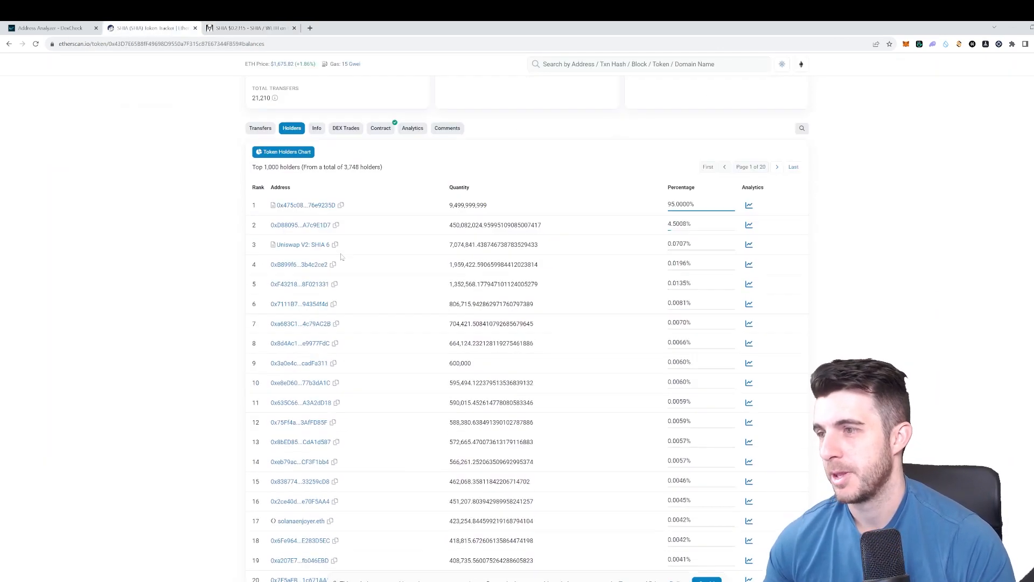
scroll(down, 3)
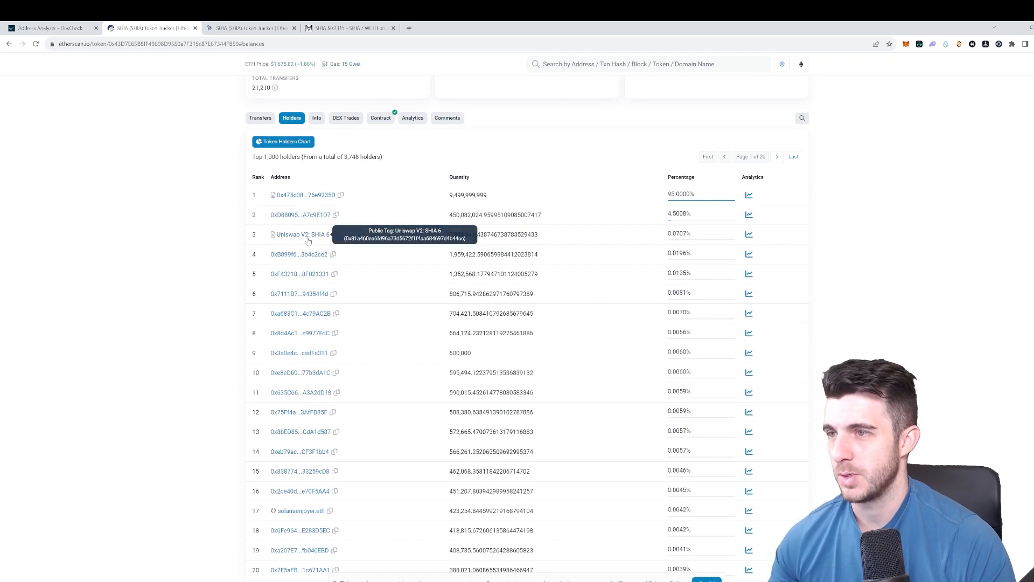
scroll(down, 3)
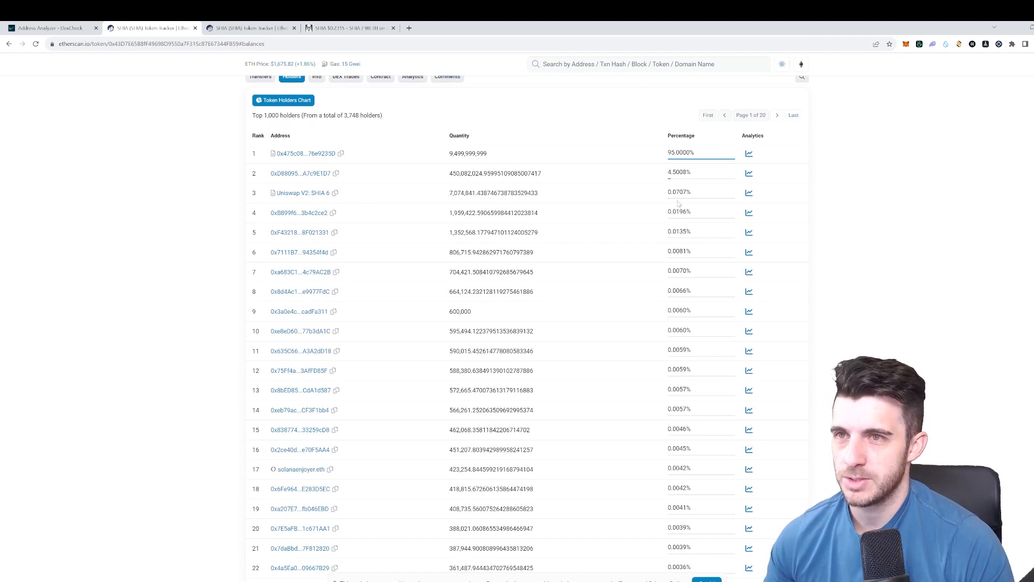
mouse_move(293, 212)
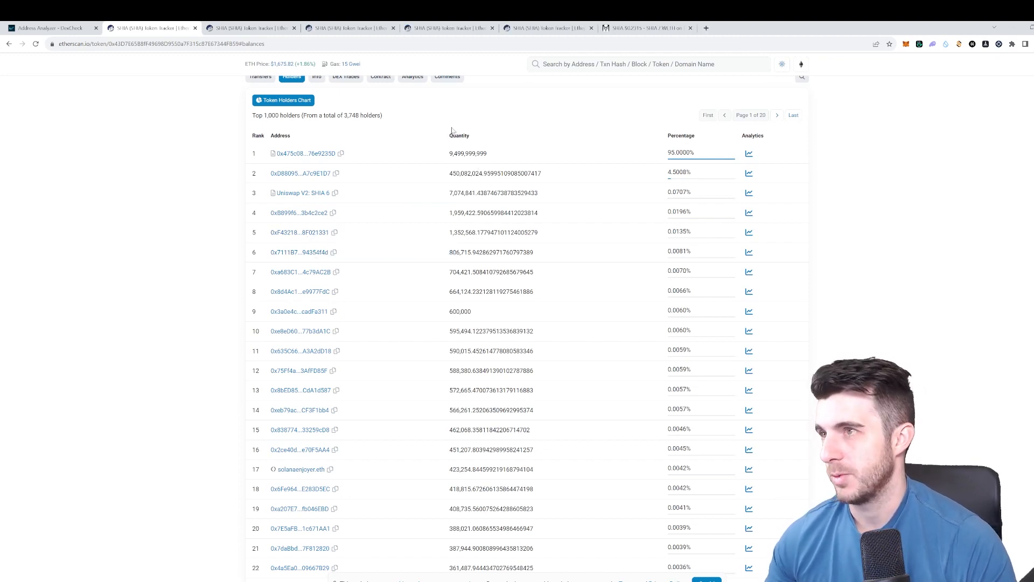
Step: View the first opened holder's SHIA transfers and its ERC-20 token transfer history
click(302, 173)
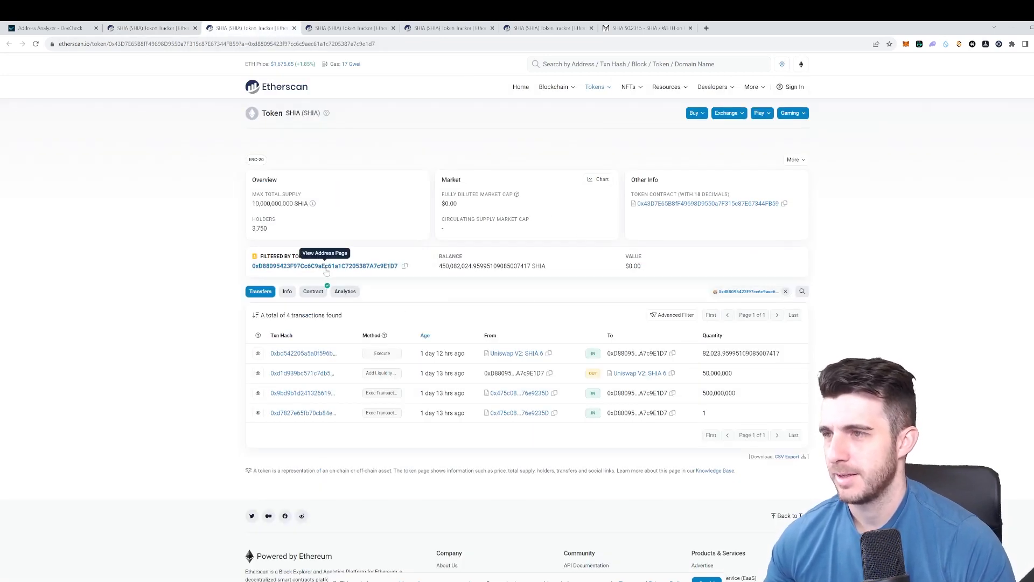
click(325, 266)
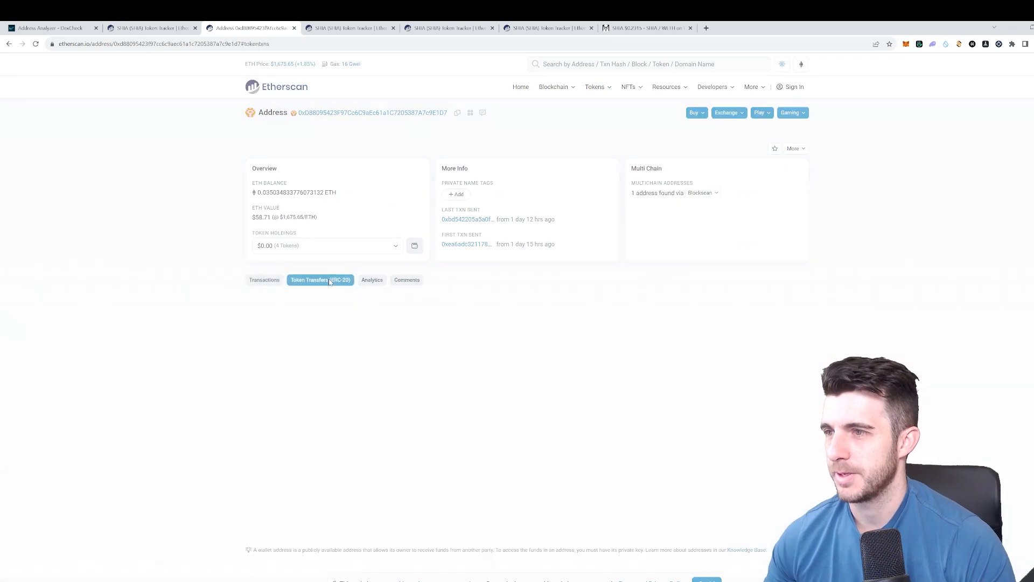
click(320, 280)
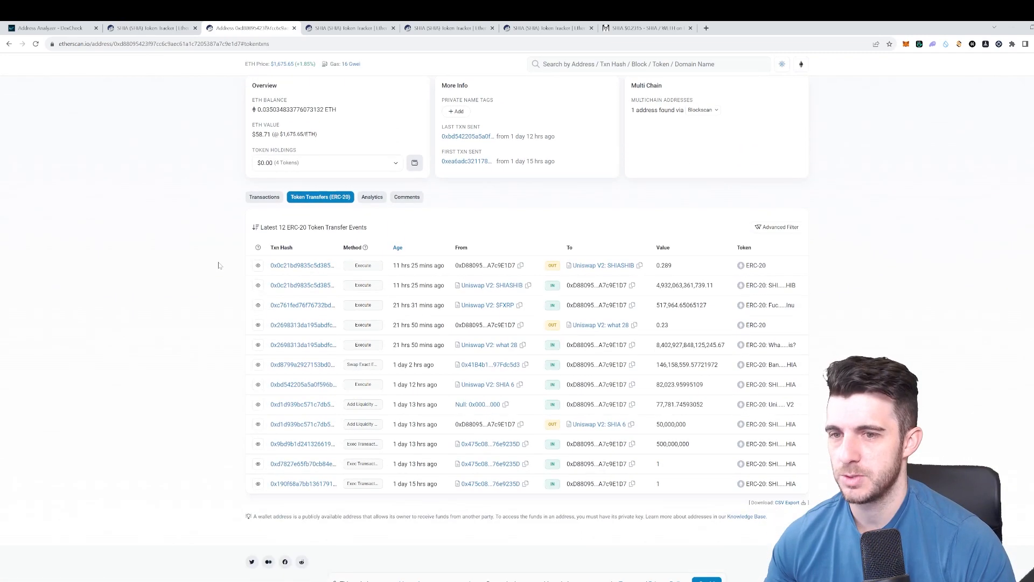
mouse_move(733, 450)
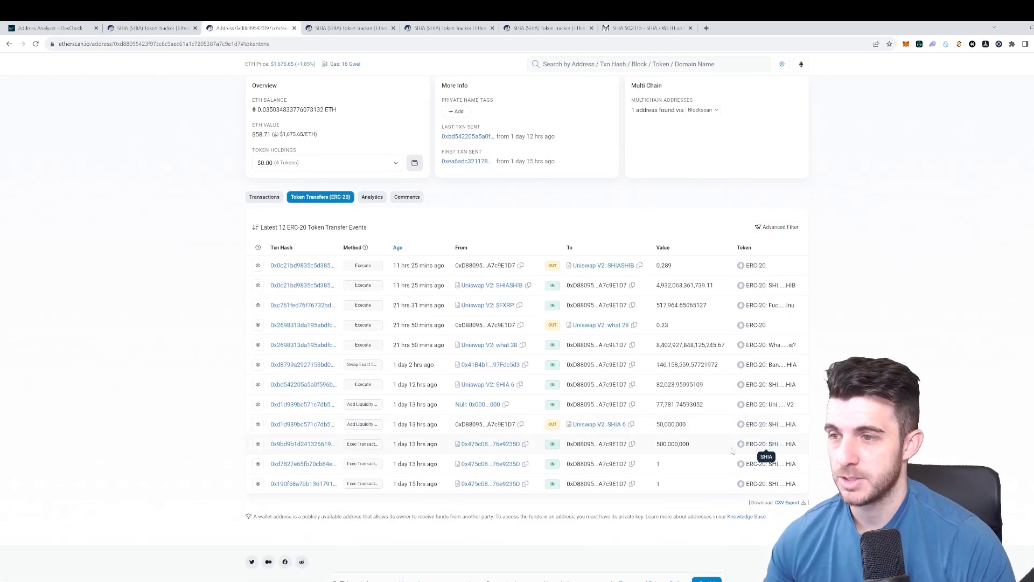
mouse_move(596, 424)
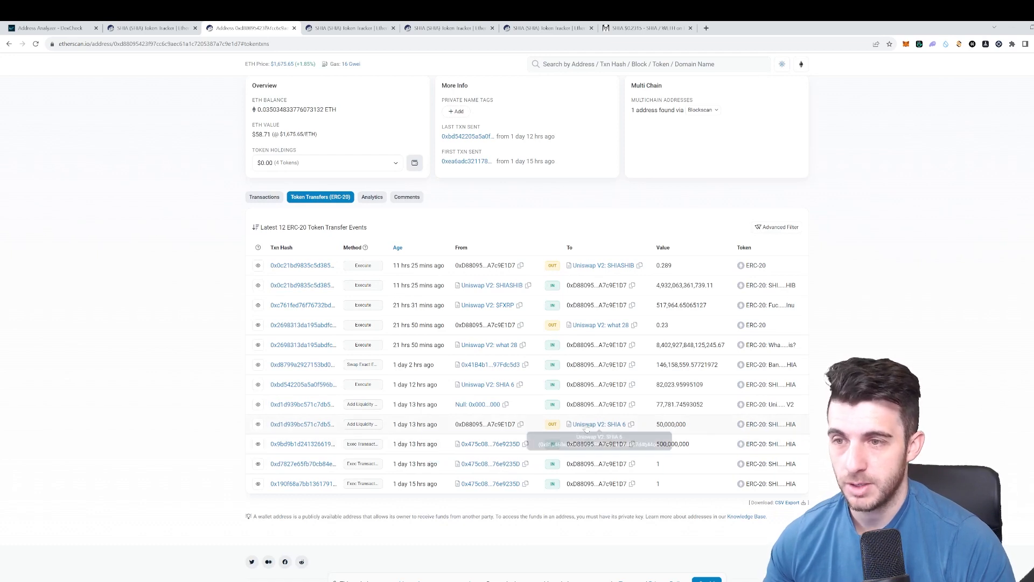
click(303, 424)
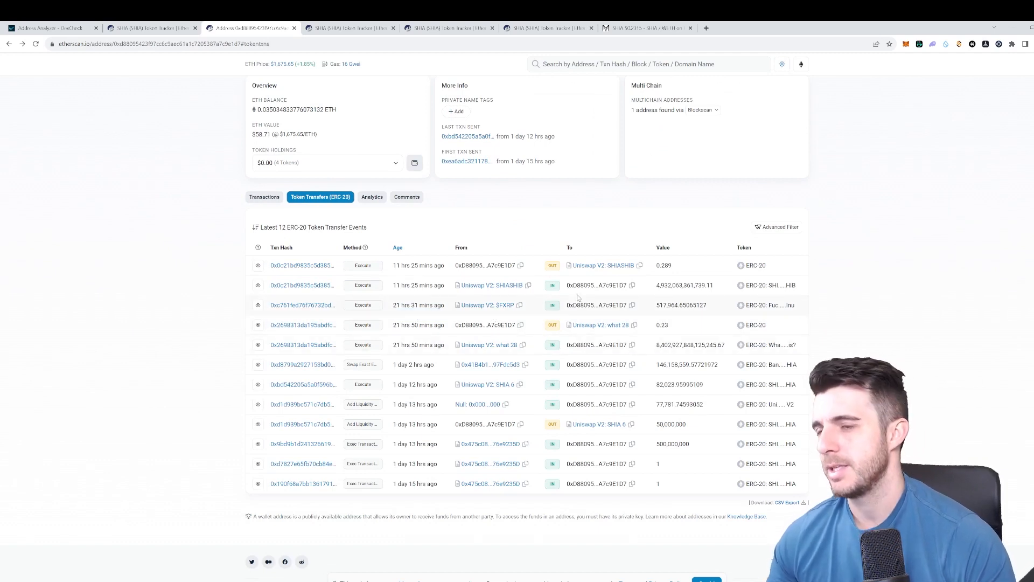
mouse_move(294, 167)
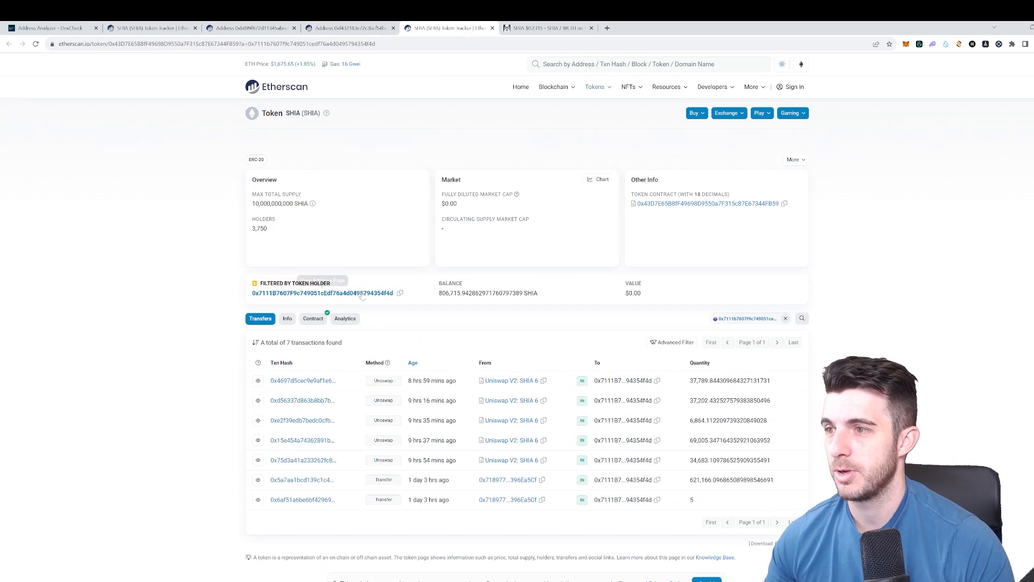
Step: Review wallet 0xB899f6…3b4c2ce2's 62 transactions, mostly Uniswap Universal Router swaps
click(547, 28)
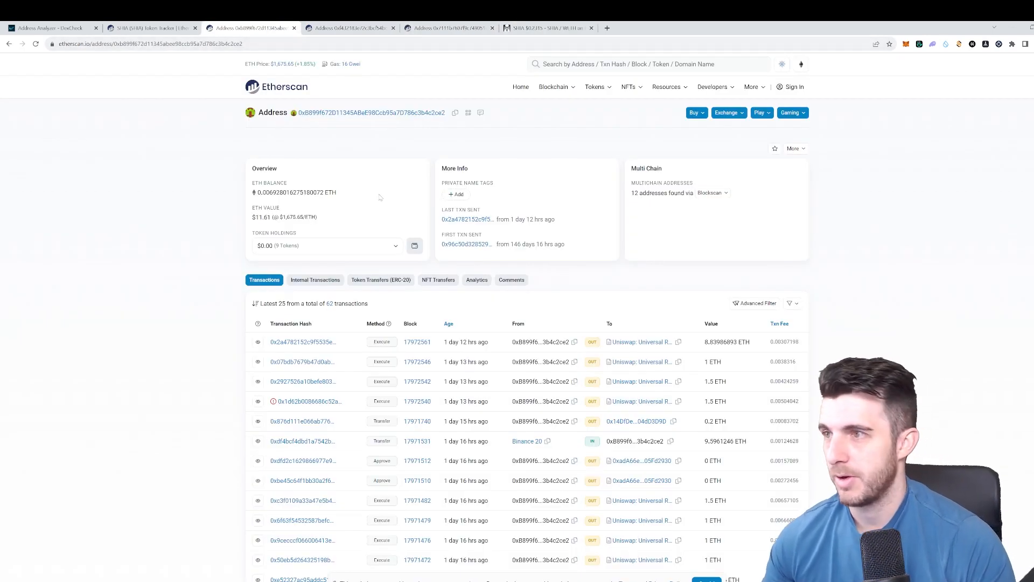
scroll(down, 3)
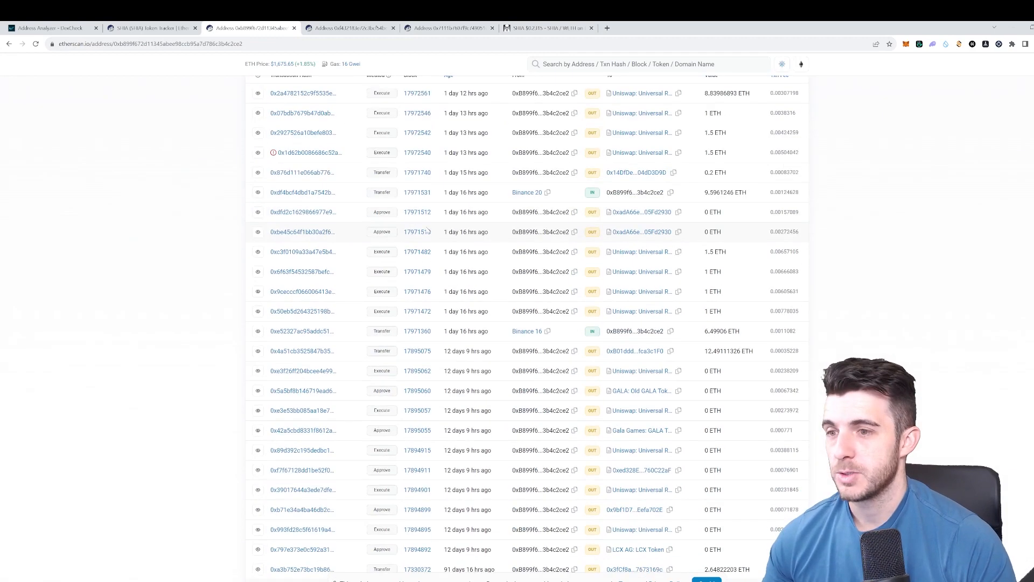
scroll(down, 3)
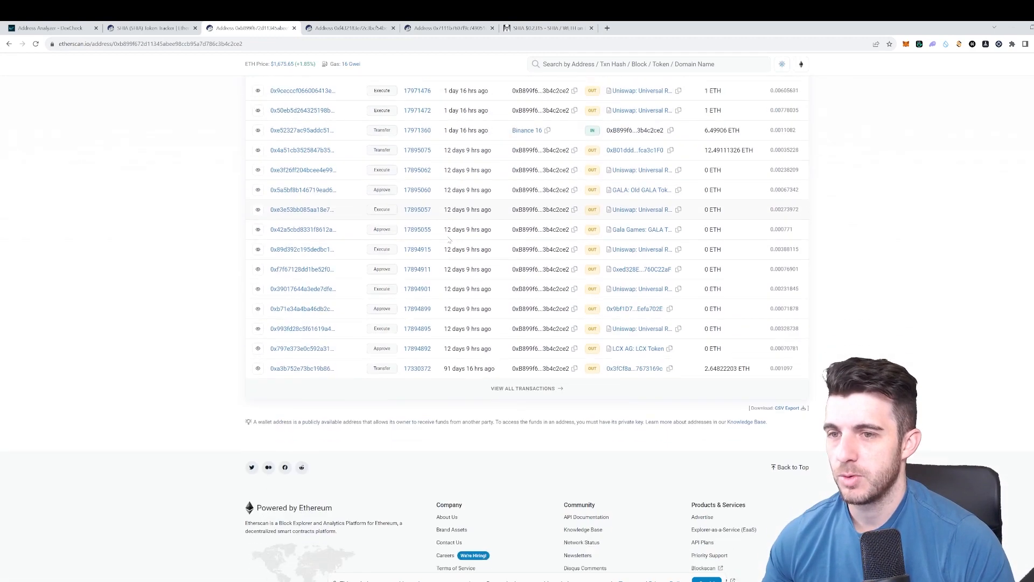
scroll(up, 3)
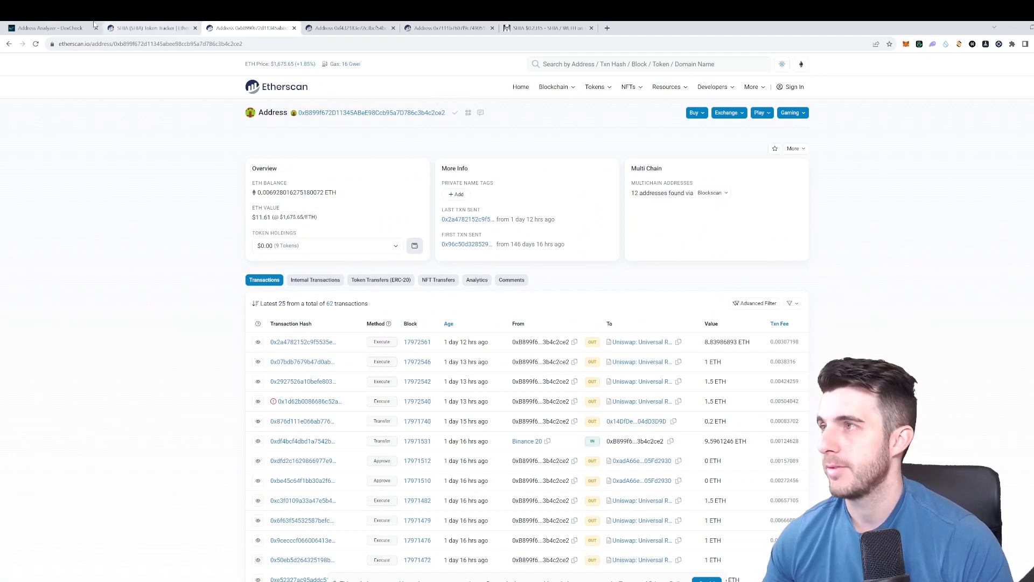
Step: Analyze wallet 0xB899…2ce2 in DexCheck, showing $6,488 PnL over 24 trades
click(52, 27)
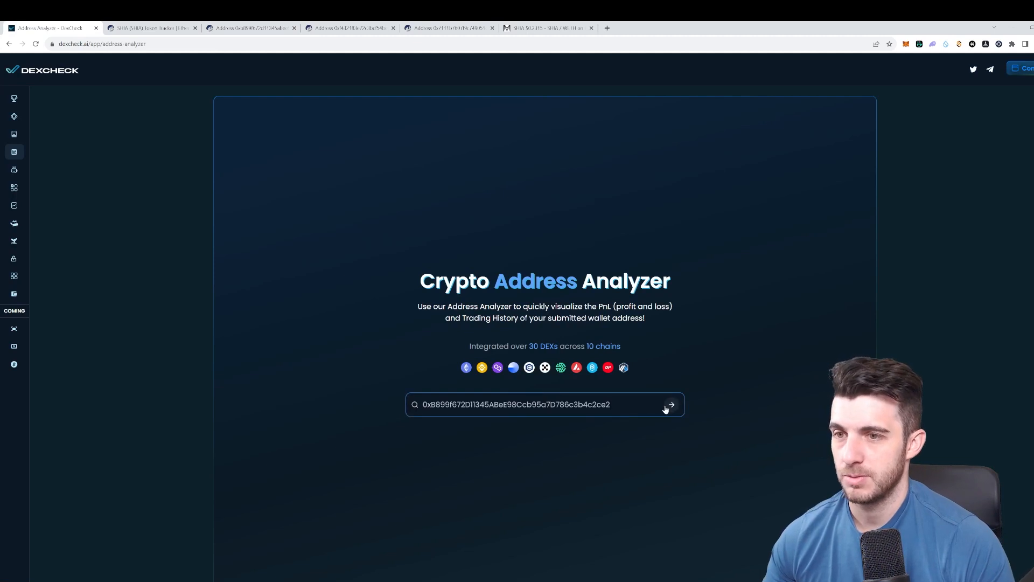
click(670, 404)
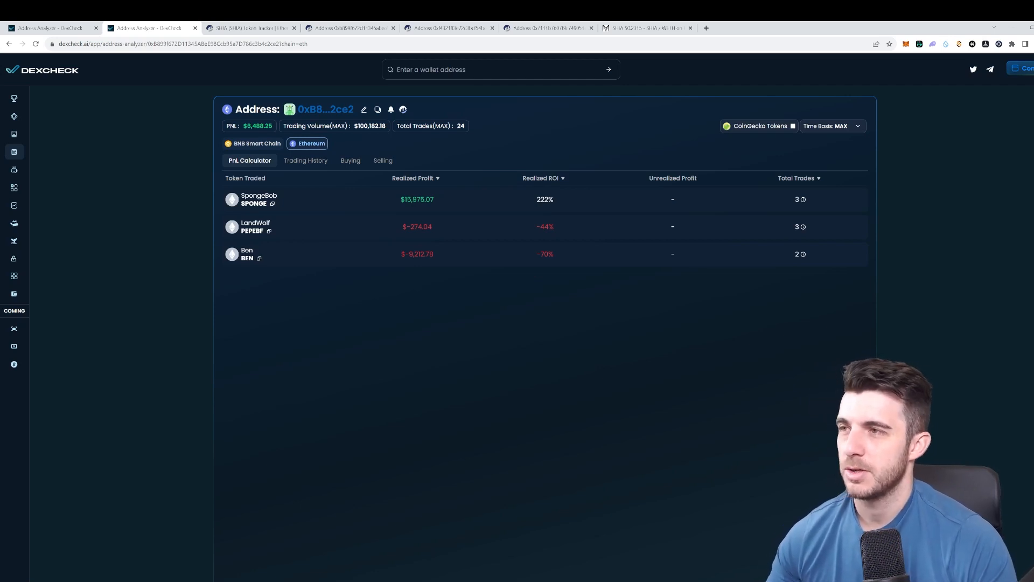
mouse_move(328, 210)
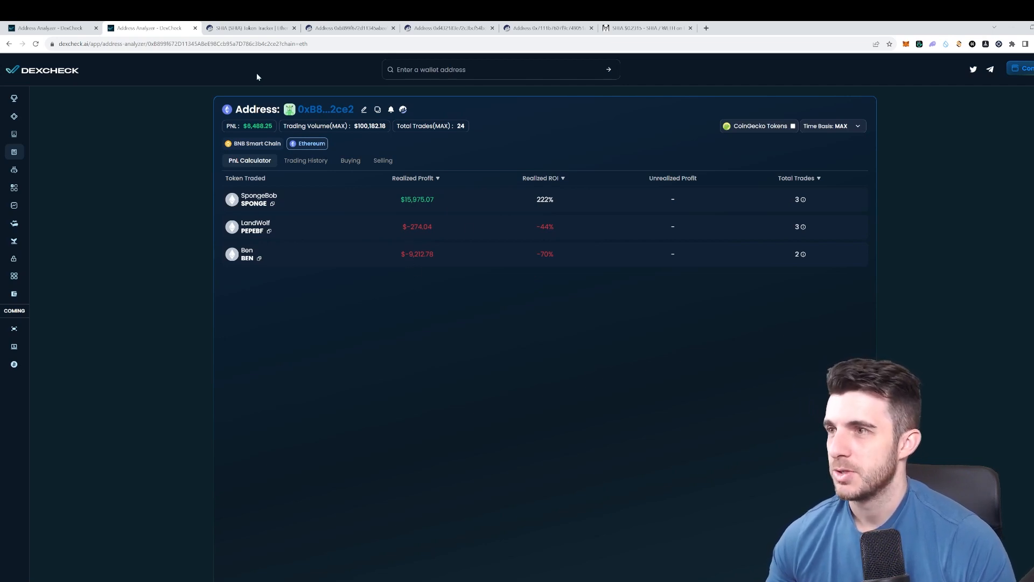
mouse_move(252, 72)
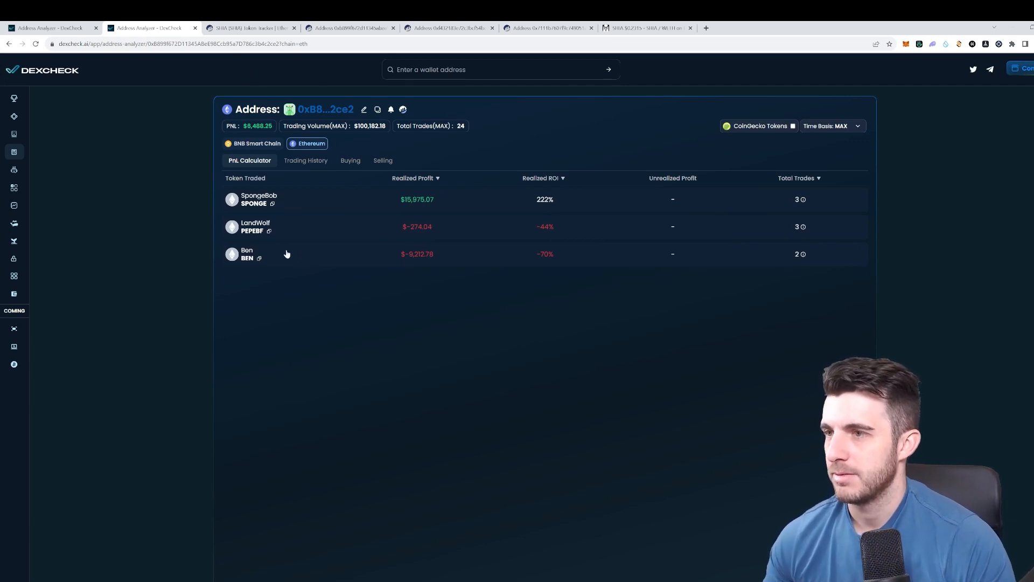
click(248, 28)
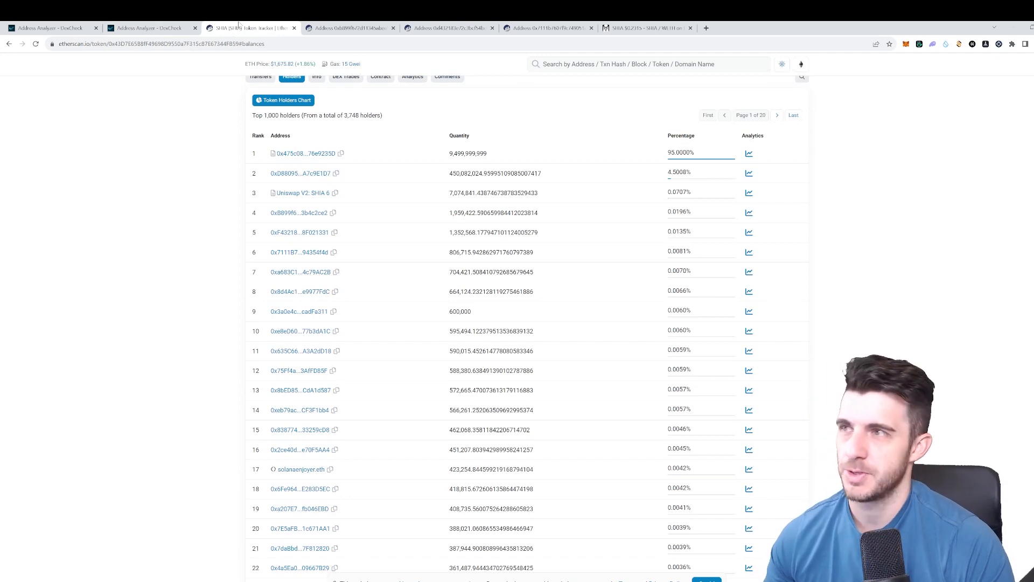
Step: Bring up holder 0xF43218…8F021331 and its DexCheck analysis of $384,562 PnL over 2,009 trades
click(151, 28)
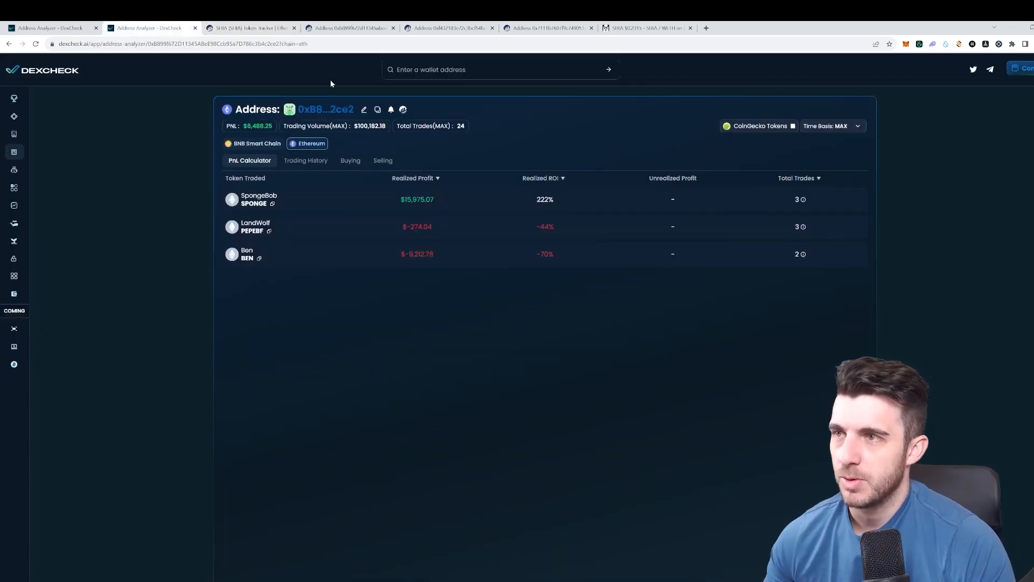
click(253, 27)
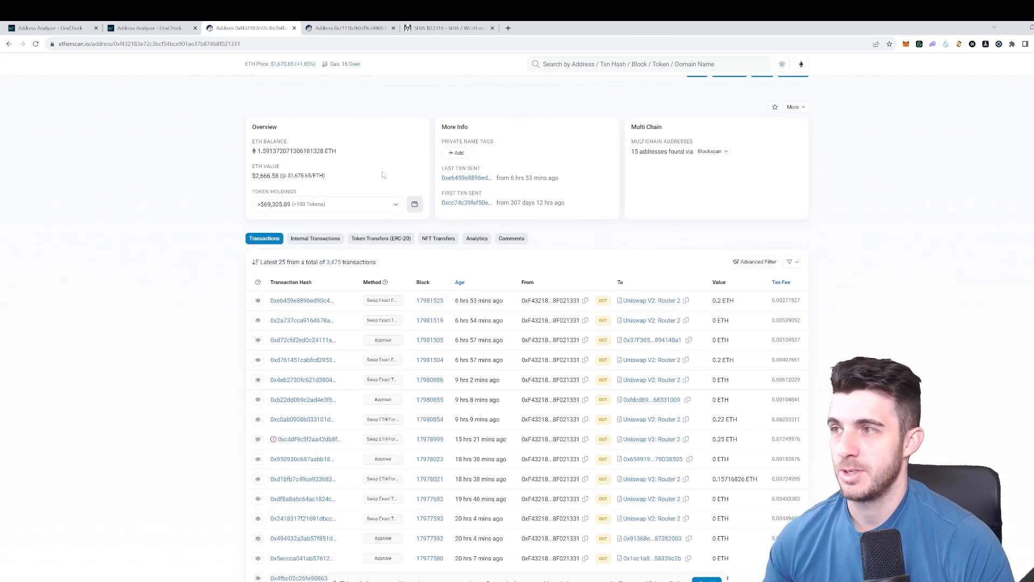
mouse_move(269, 205)
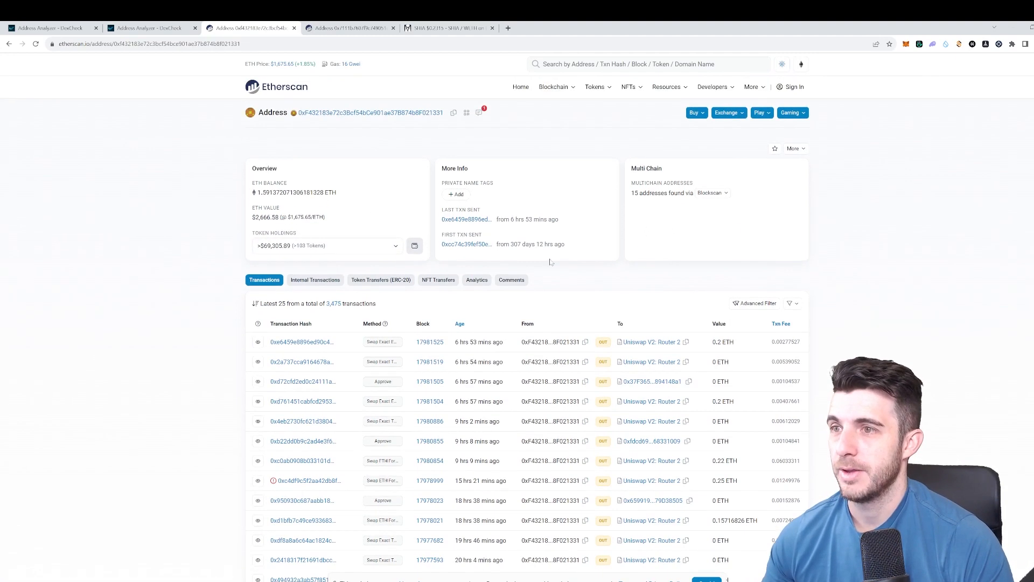
click(145, 28)
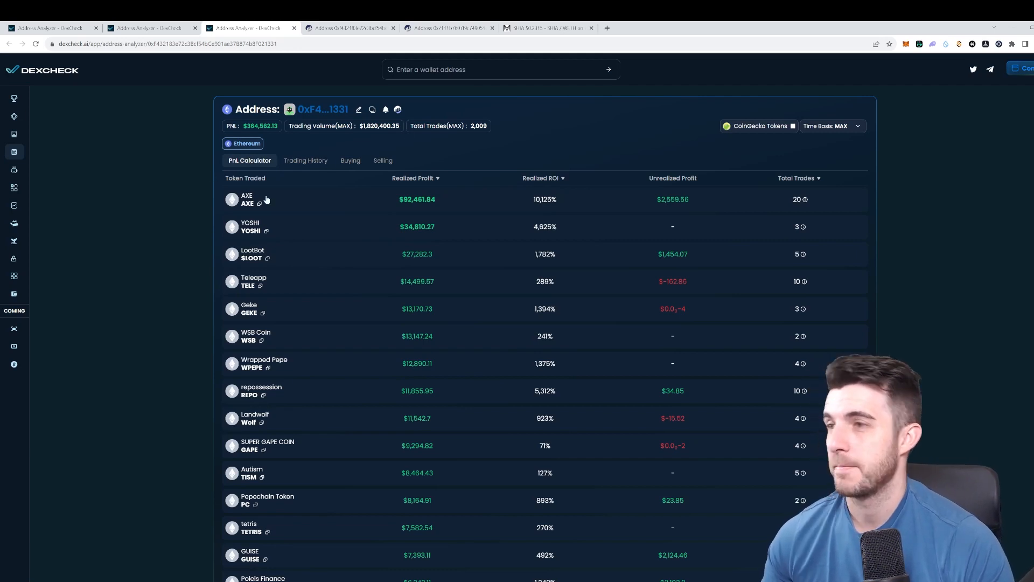
mouse_move(309, 209)
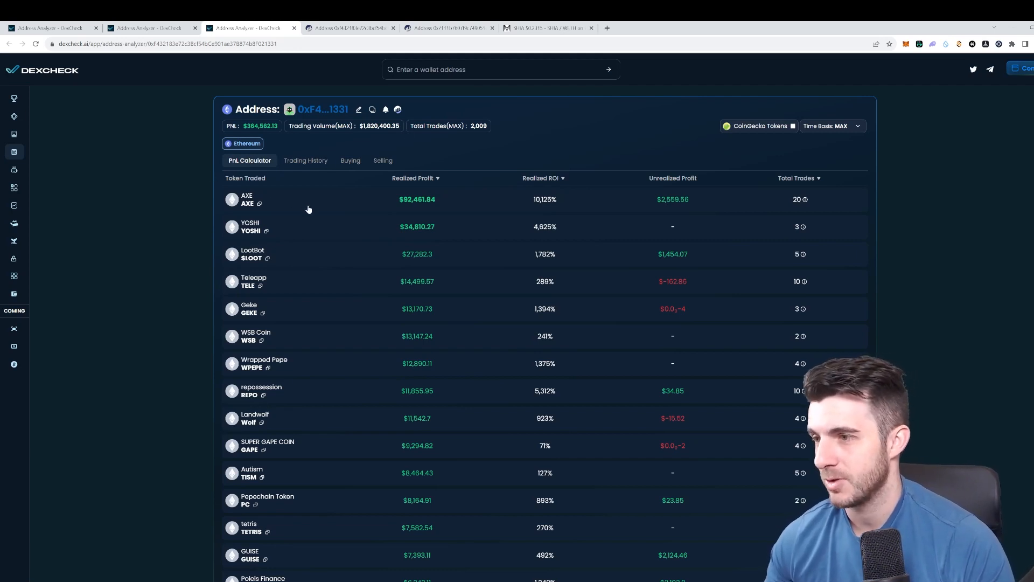
Step: Scroll wallet 0xF4…1331's PnL table through its many losing tokens below AXE's $92,461 profit
scroll(down, 3)
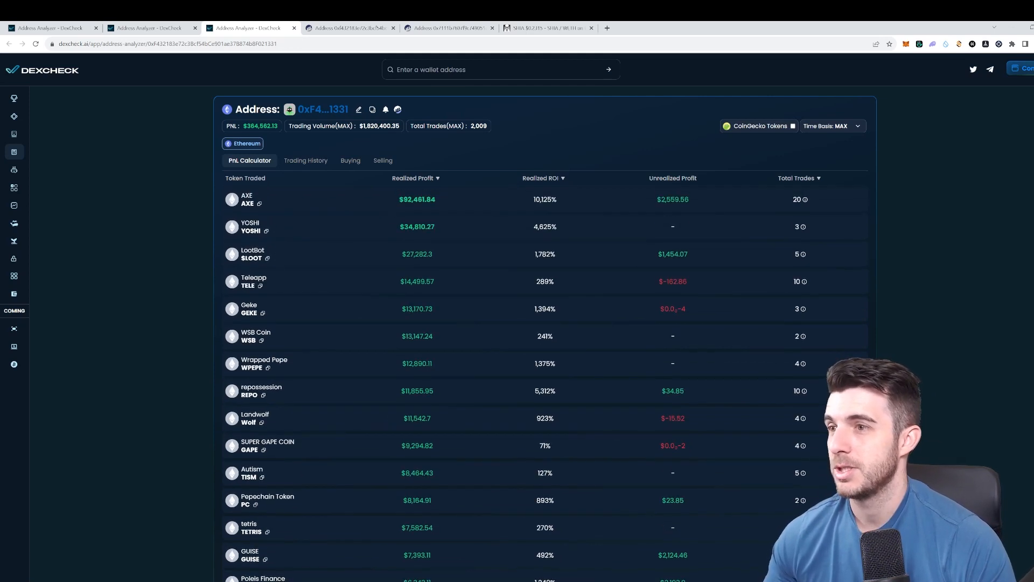
scroll(down, 3)
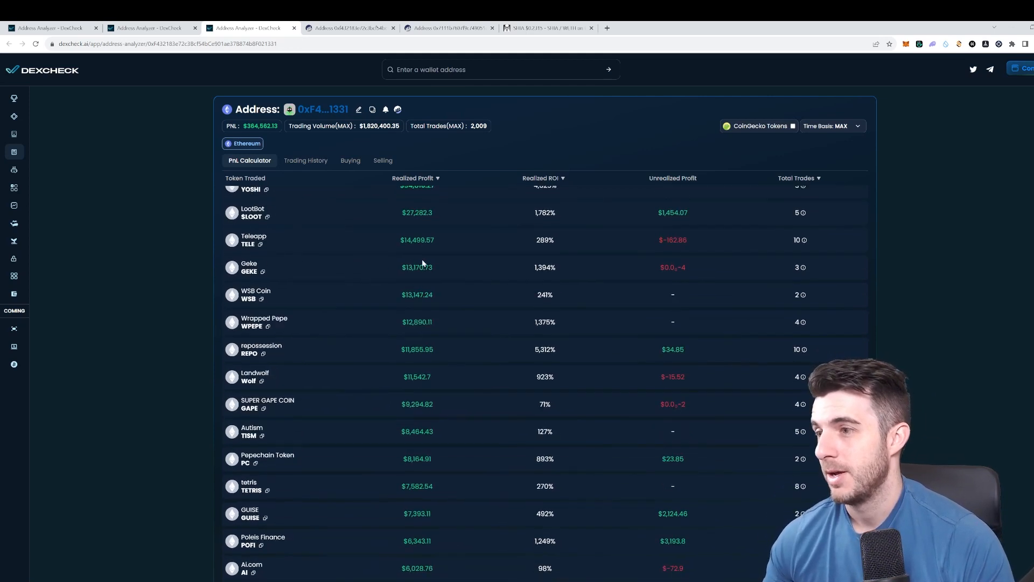
scroll(down, 3)
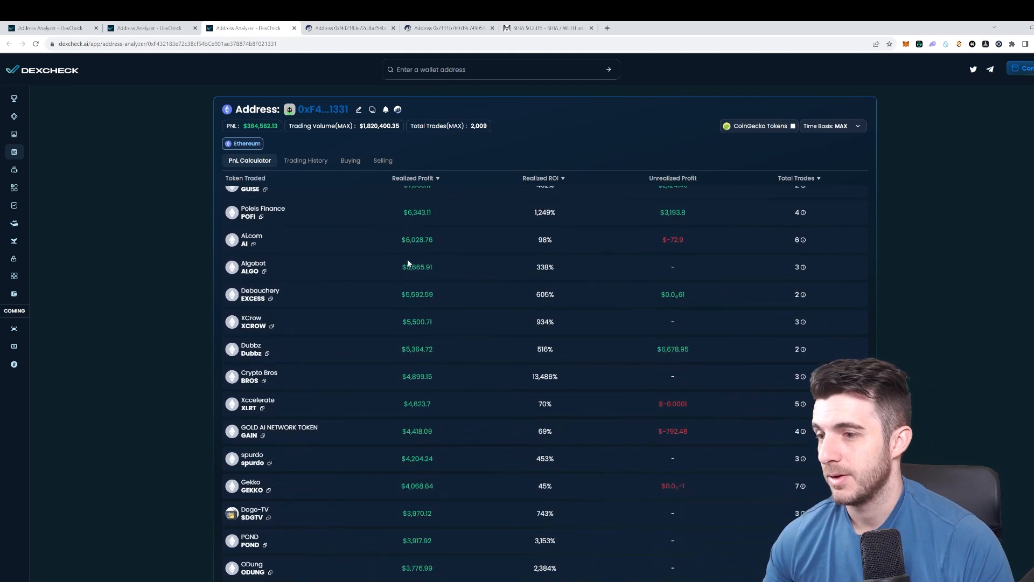
scroll(down, 3)
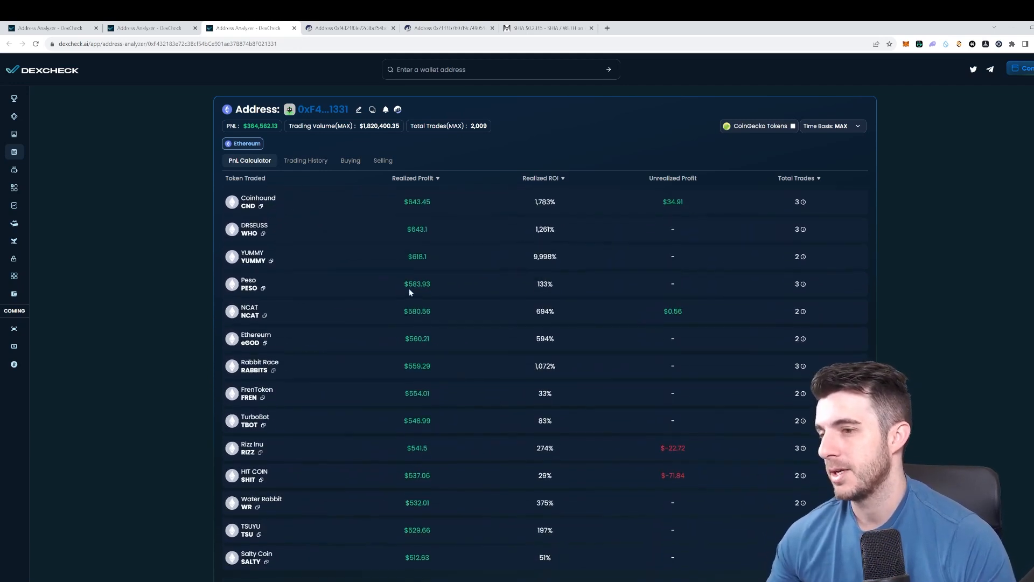
scroll(down, 3)
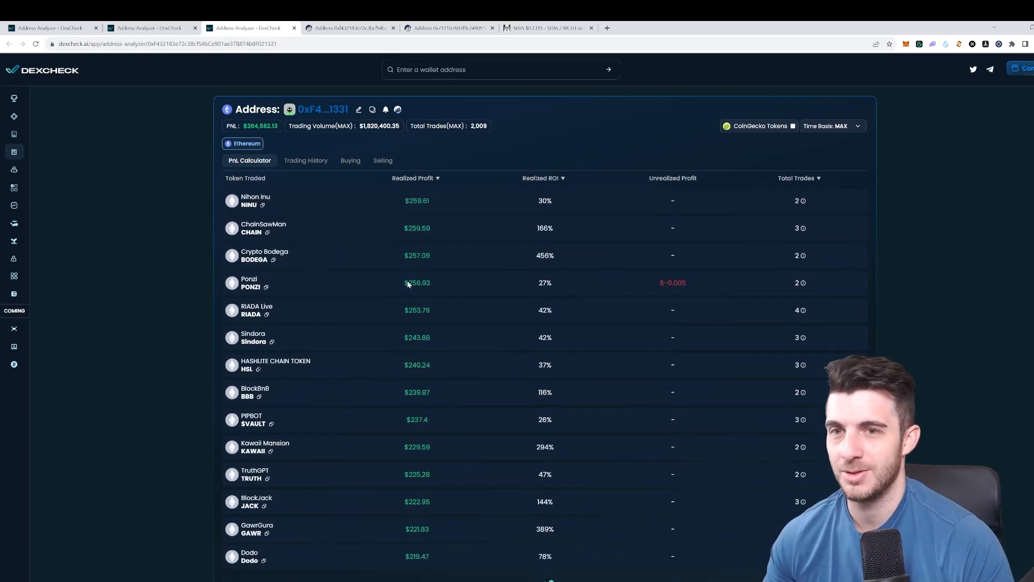
scroll(down, 3)
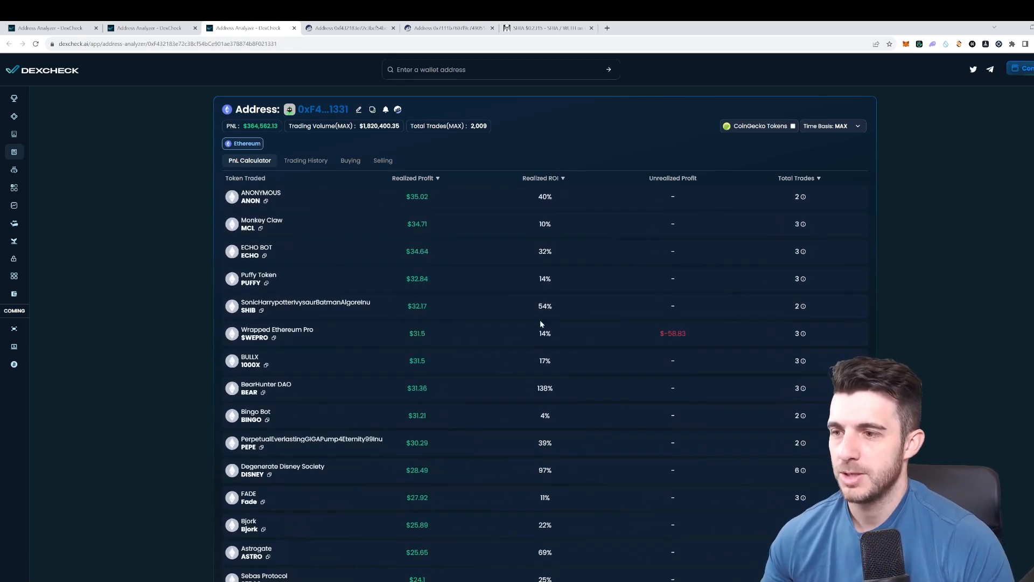
scroll(down, 3)
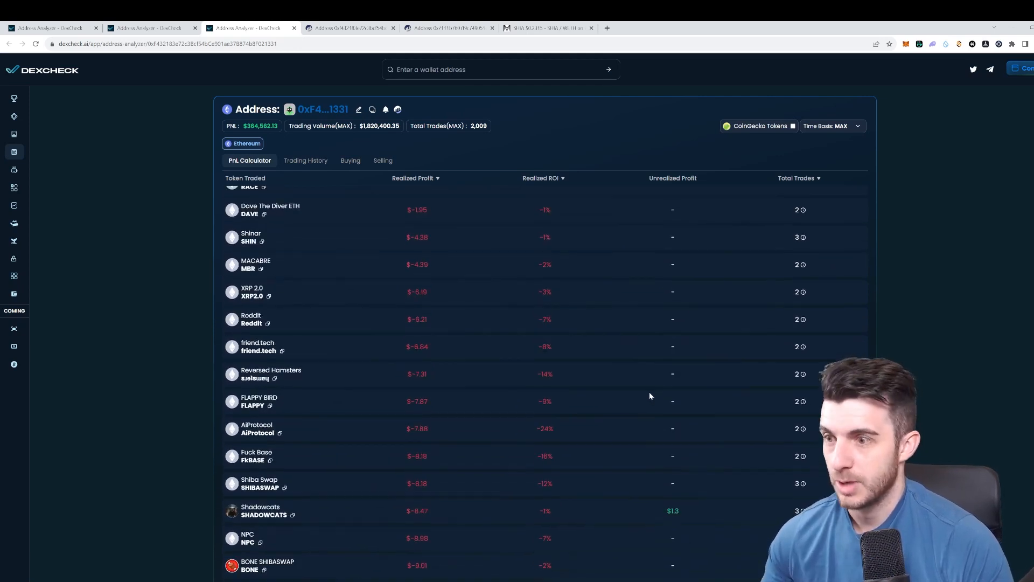
scroll(down, 3)
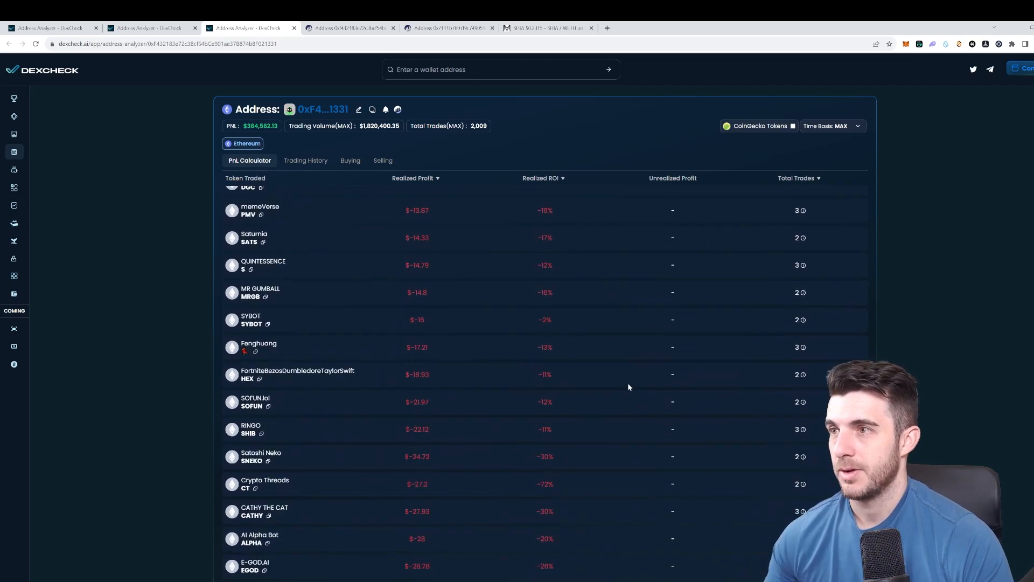
scroll(down, 3)
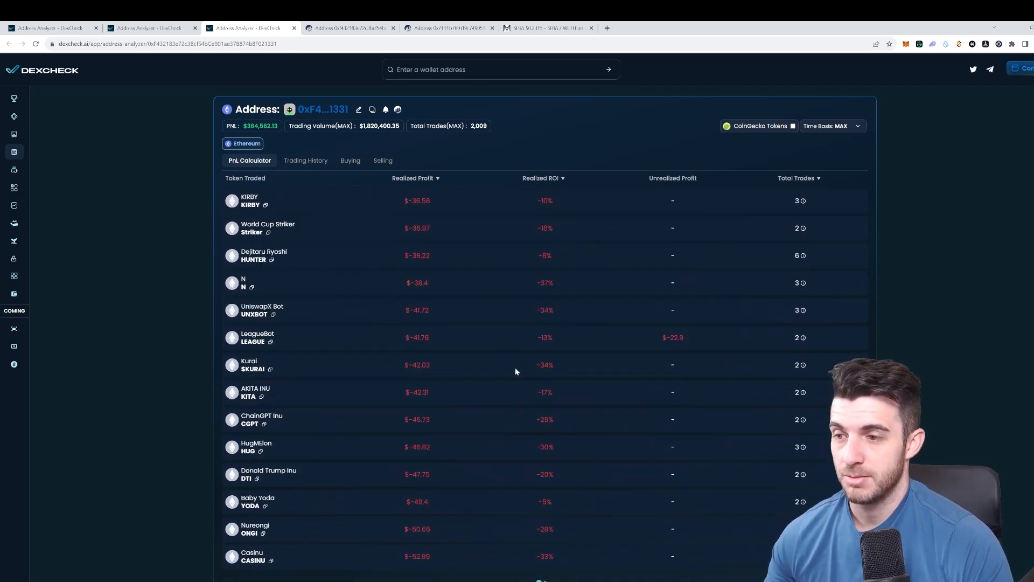
scroll(down, 3)
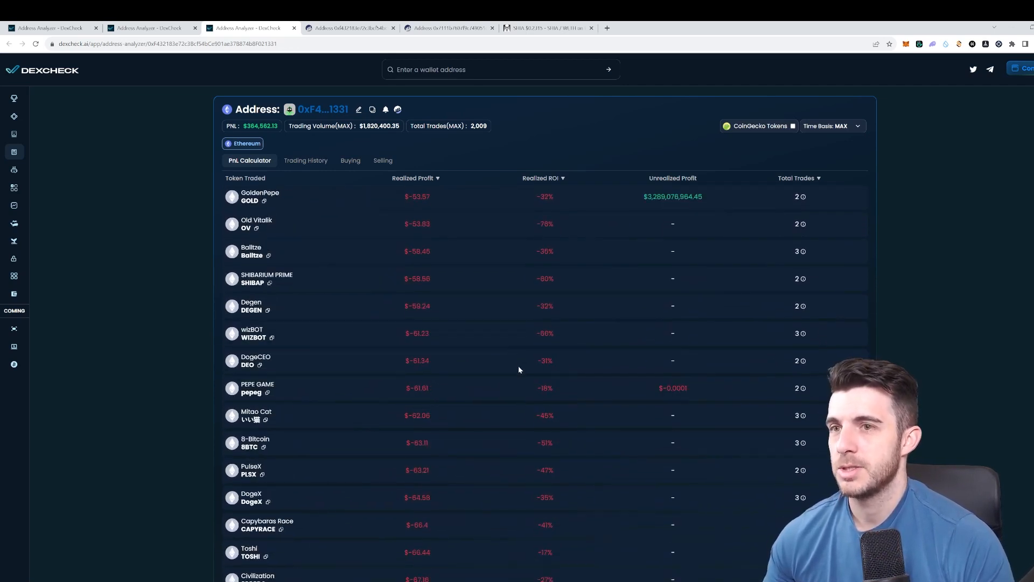
scroll(down, 3)
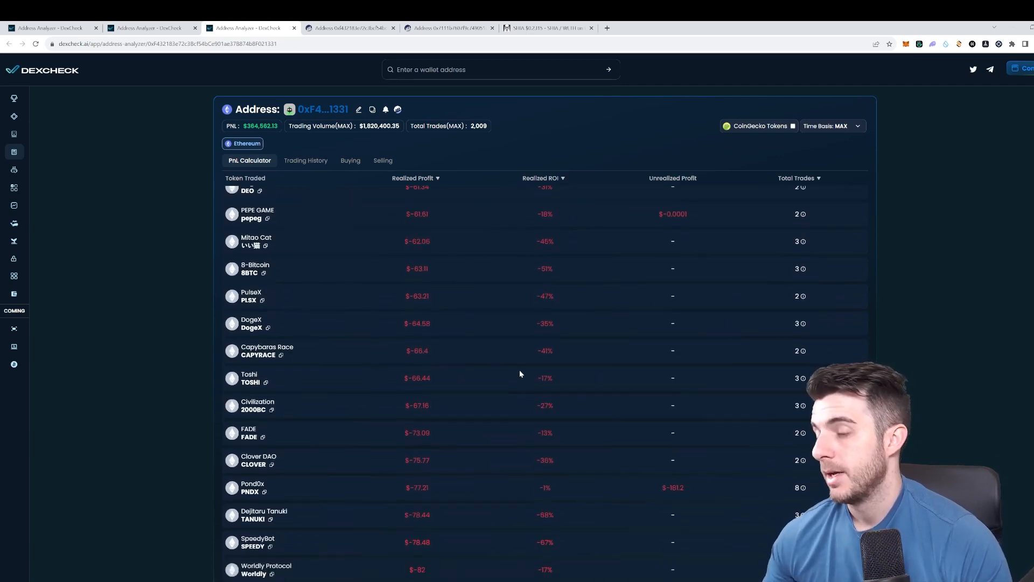
scroll(down, 3)
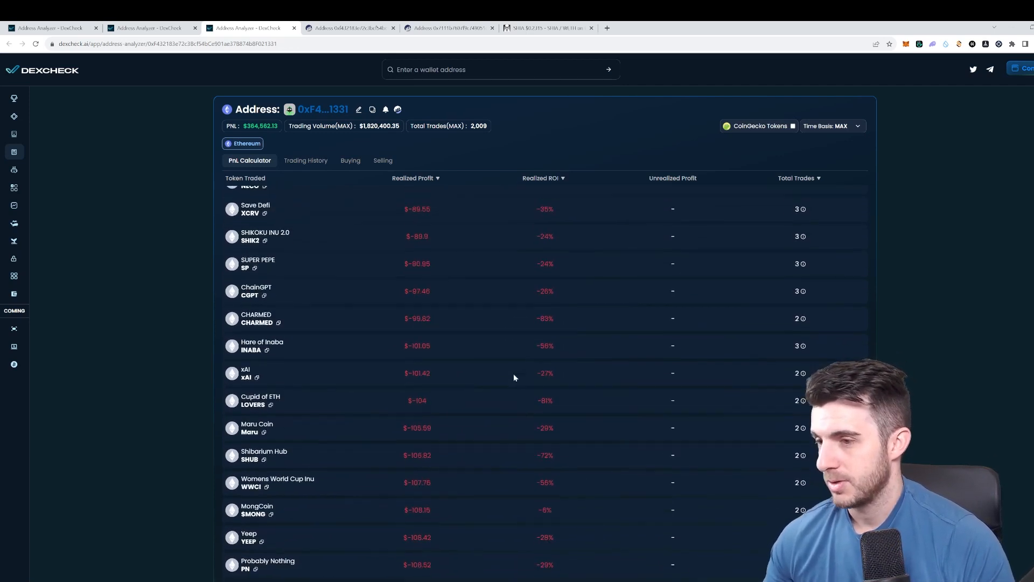
scroll(down, 3)
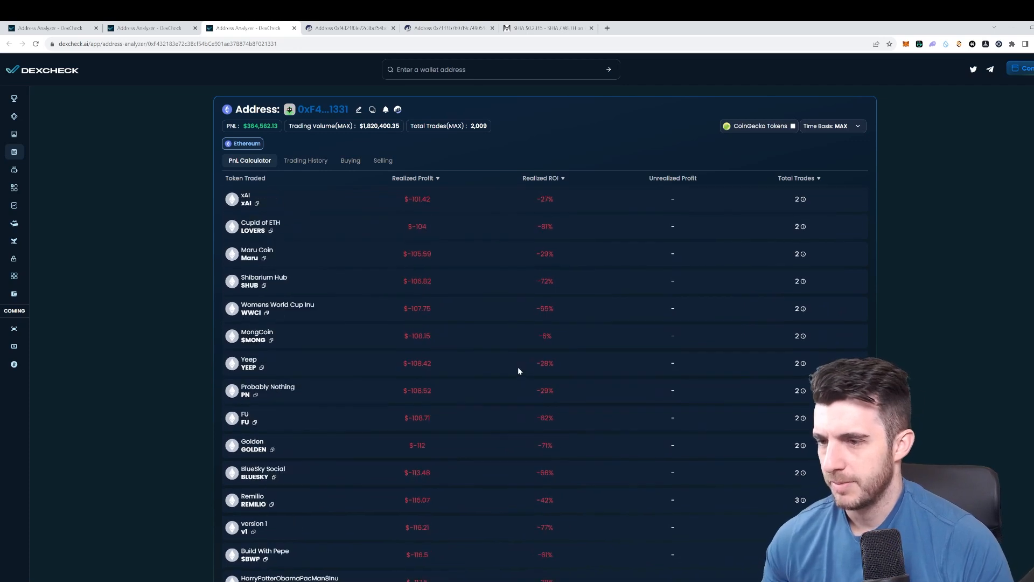
scroll(down, 3)
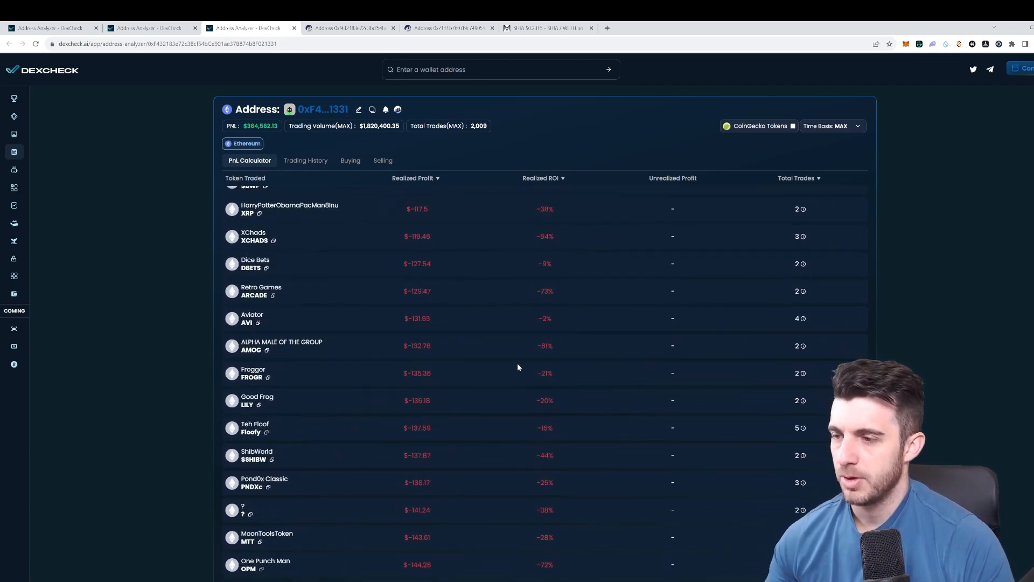
scroll(down, 3)
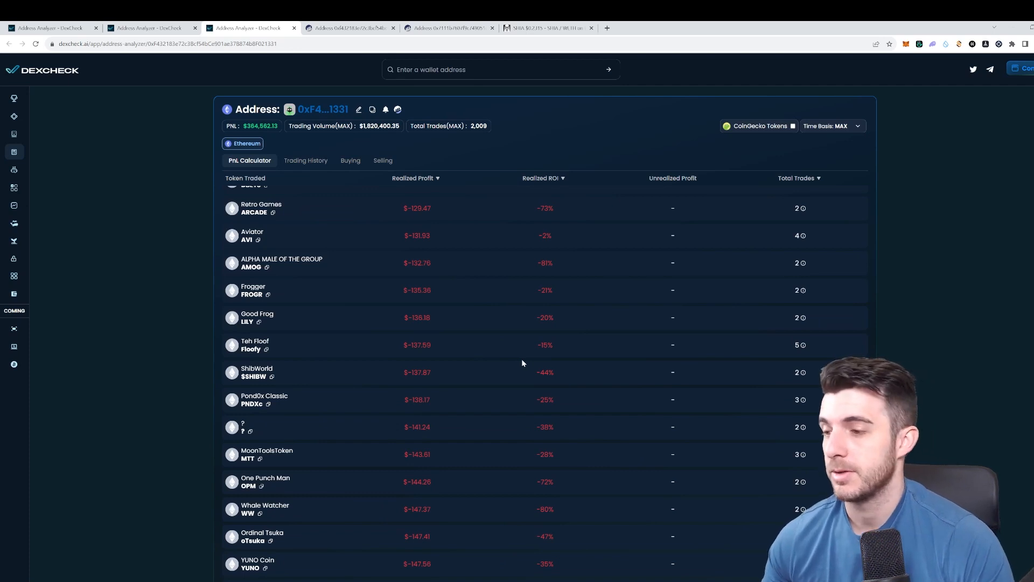
scroll(down, 3)
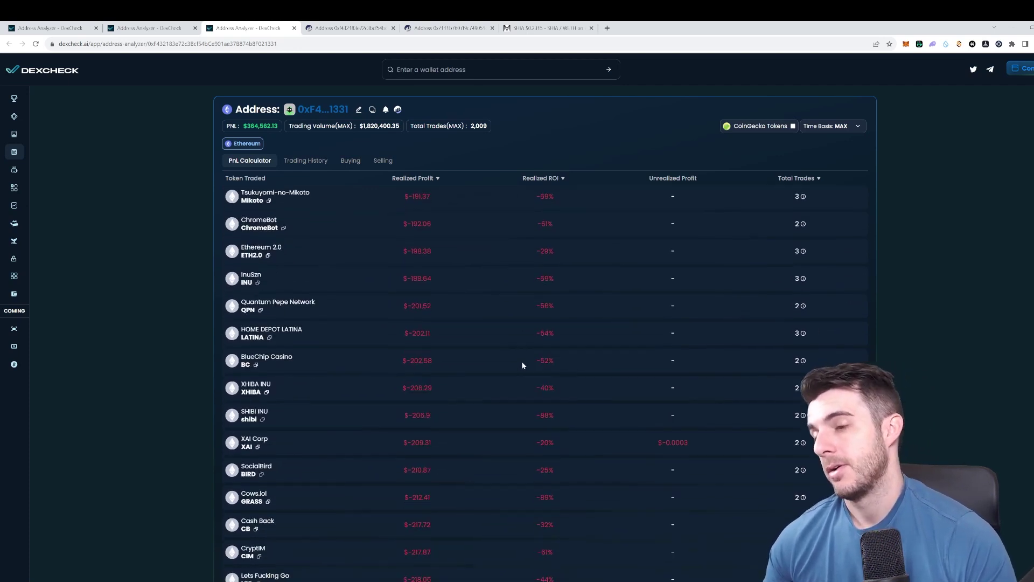
scroll(down, 3)
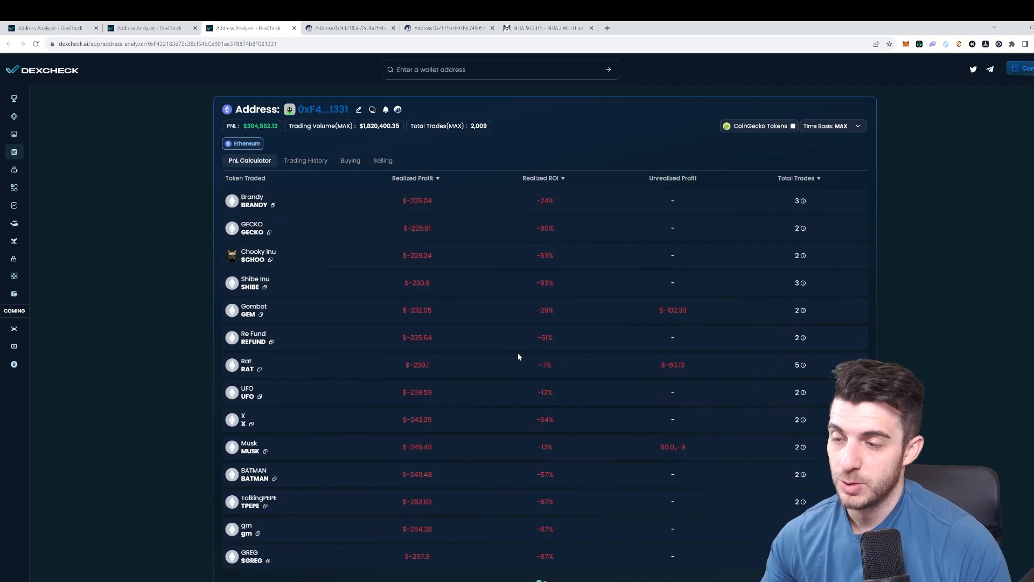
scroll(down, 3)
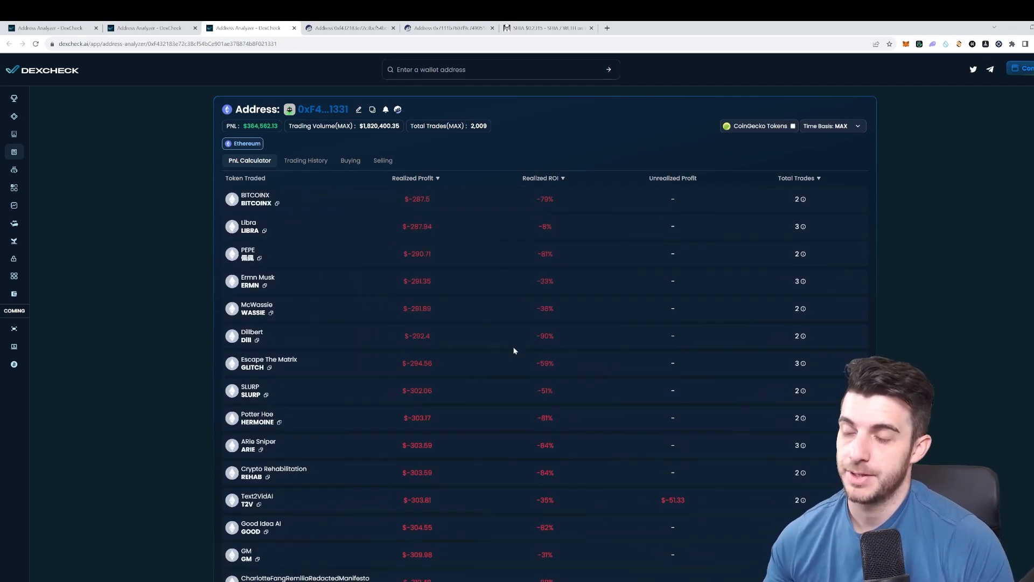
scroll(down, 3)
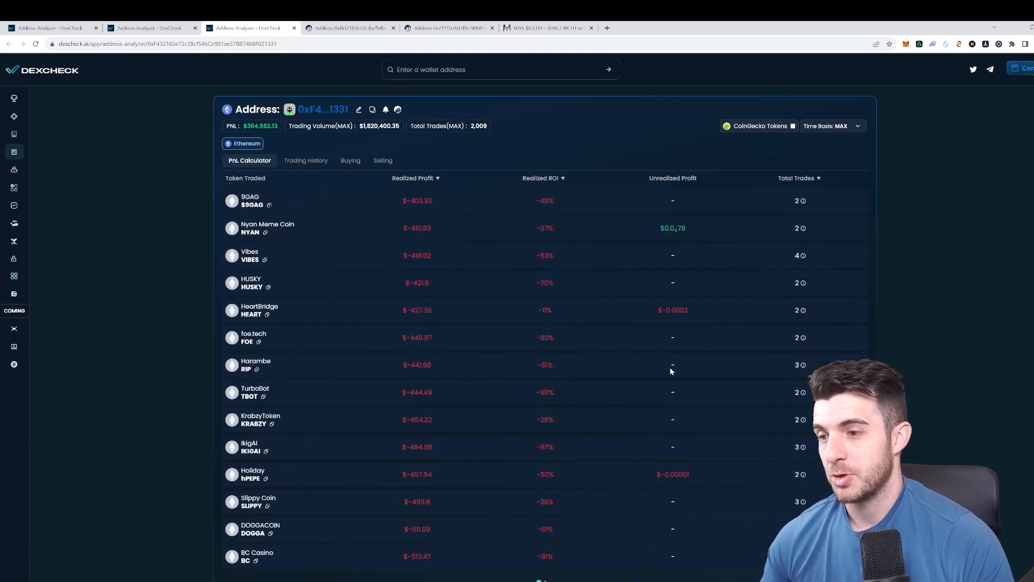
scroll(down, 3)
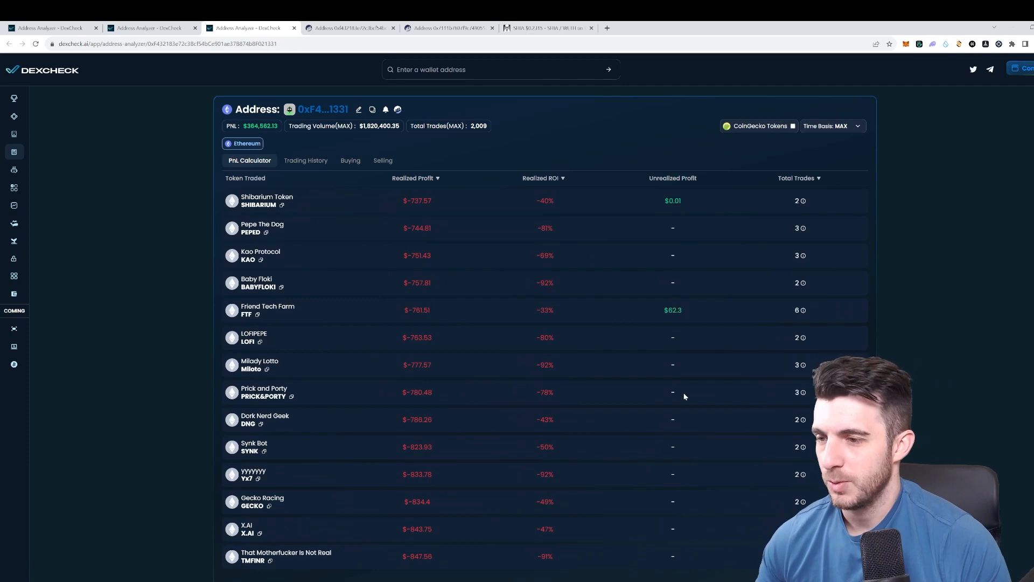
scroll(down, 3)
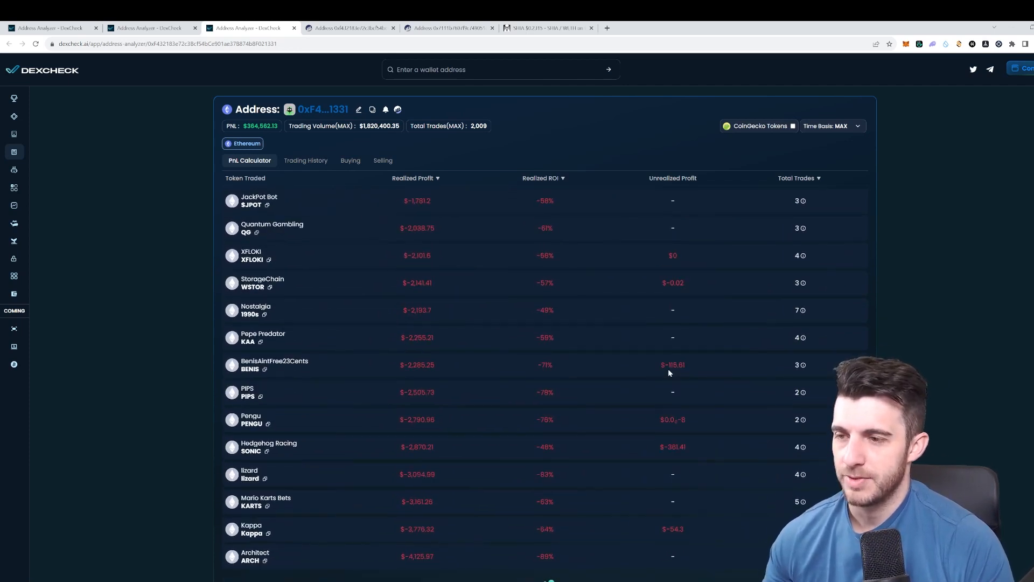
scroll(down, 3)
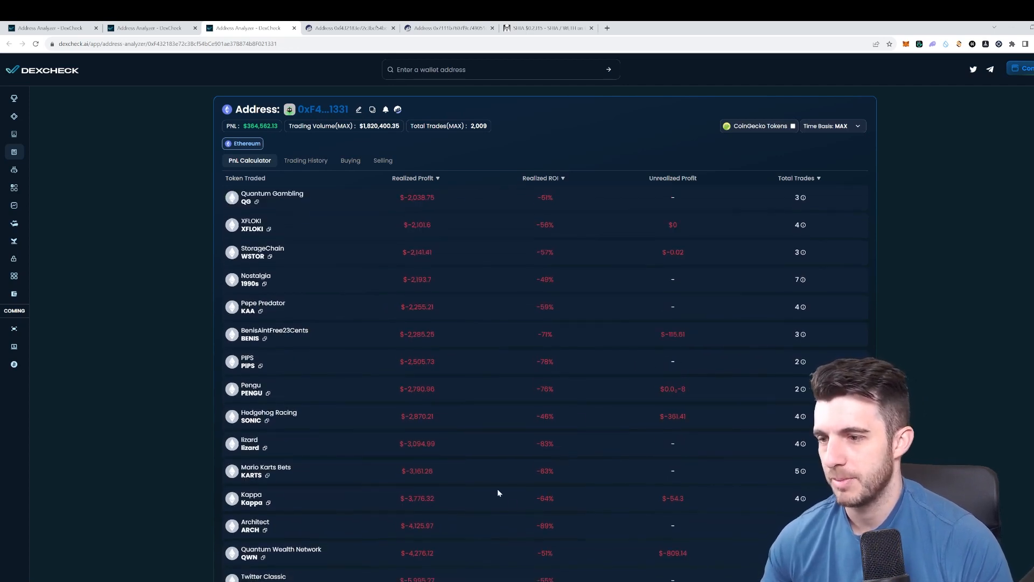
mouse_move(382, 525)
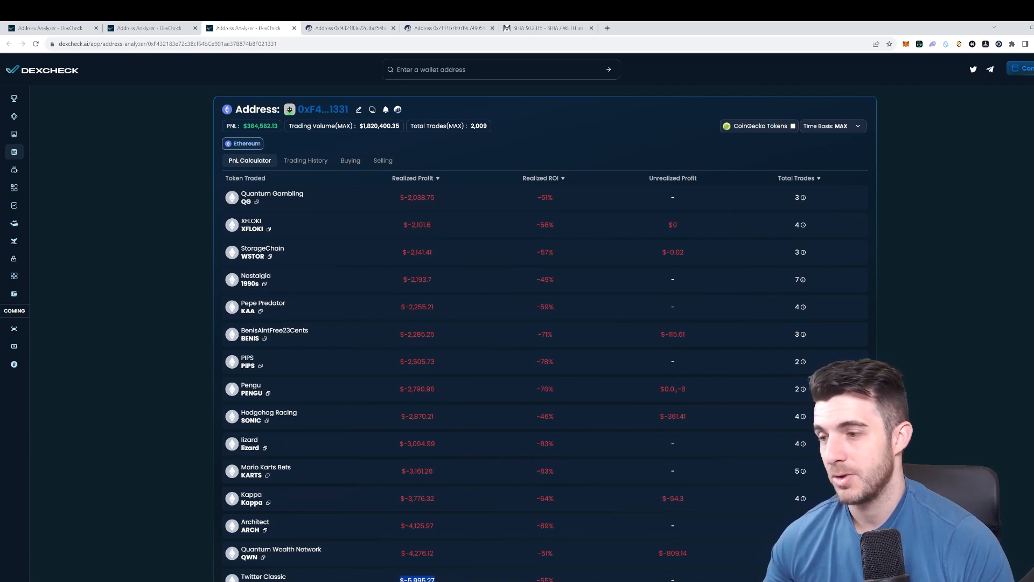
mouse_move(460, 469)
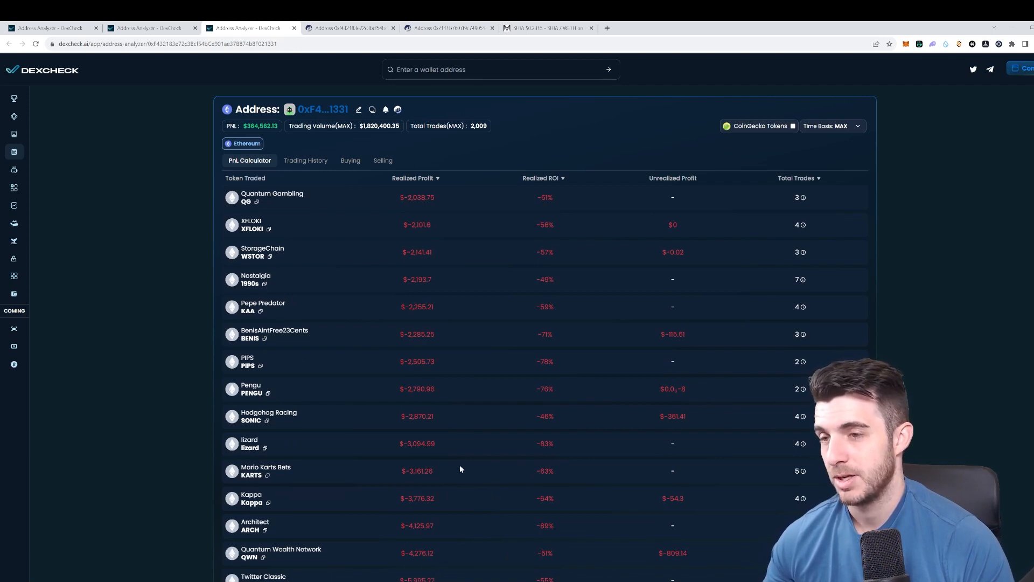
scroll(down, 3)
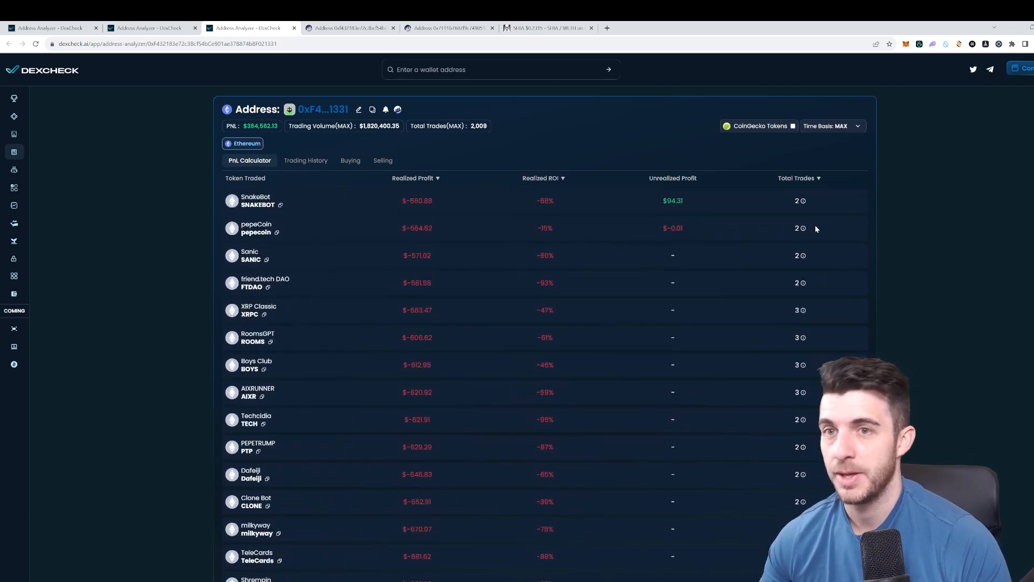
scroll(down, 3)
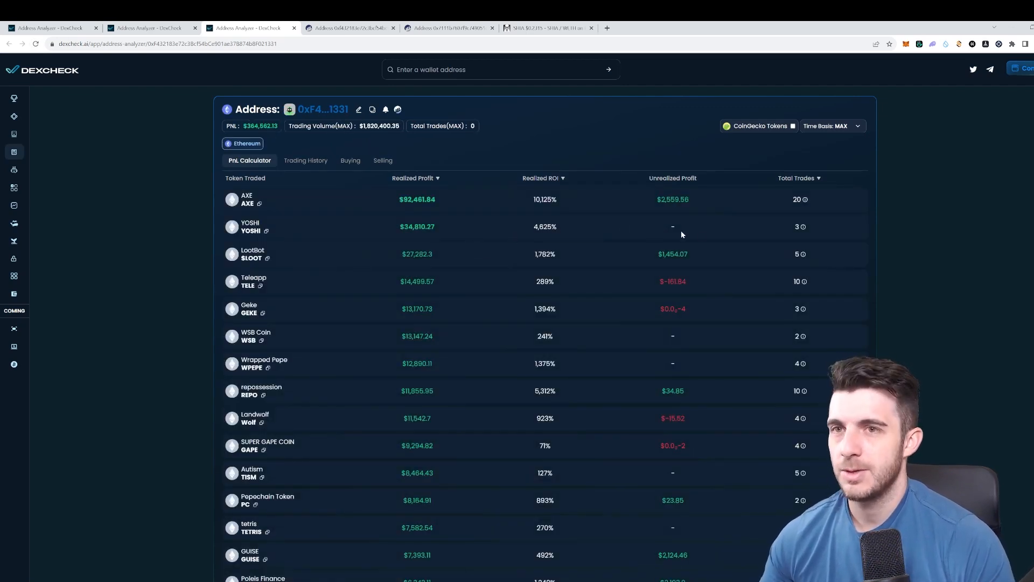
mouse_move(806, 199)
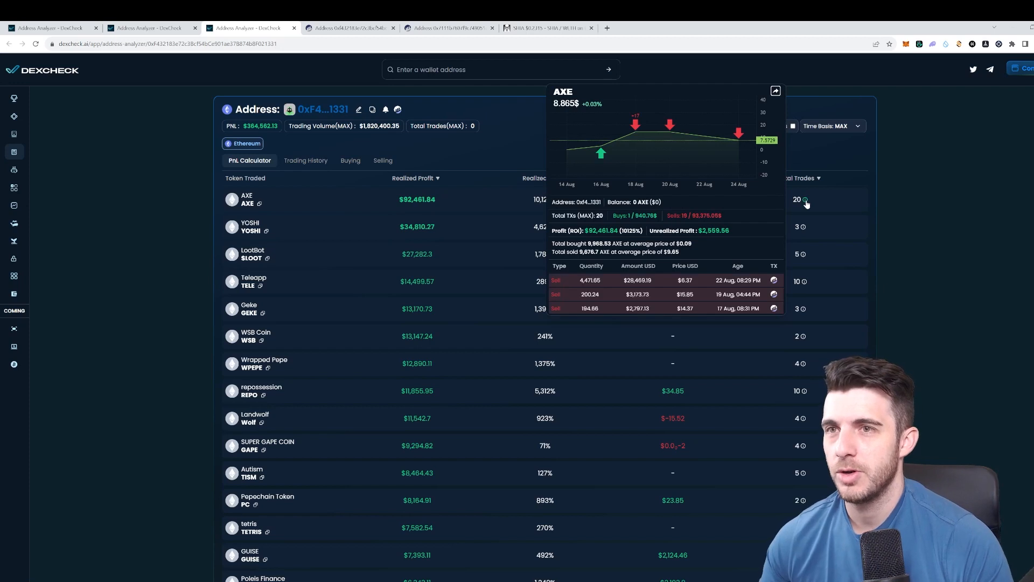
mouse_move(601, 153)
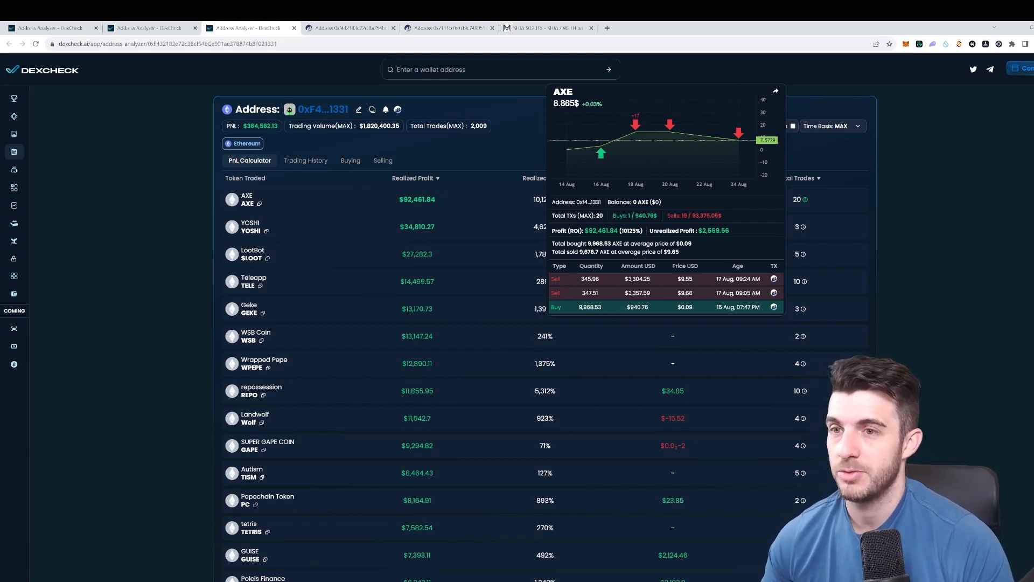
mouse_move(699, 310)
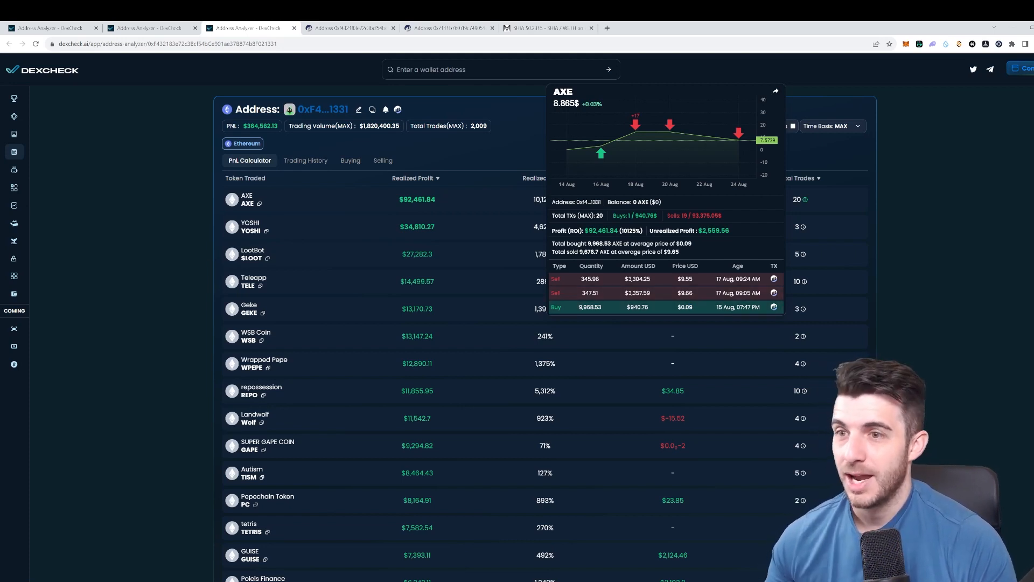
mouse_move(650, 307)
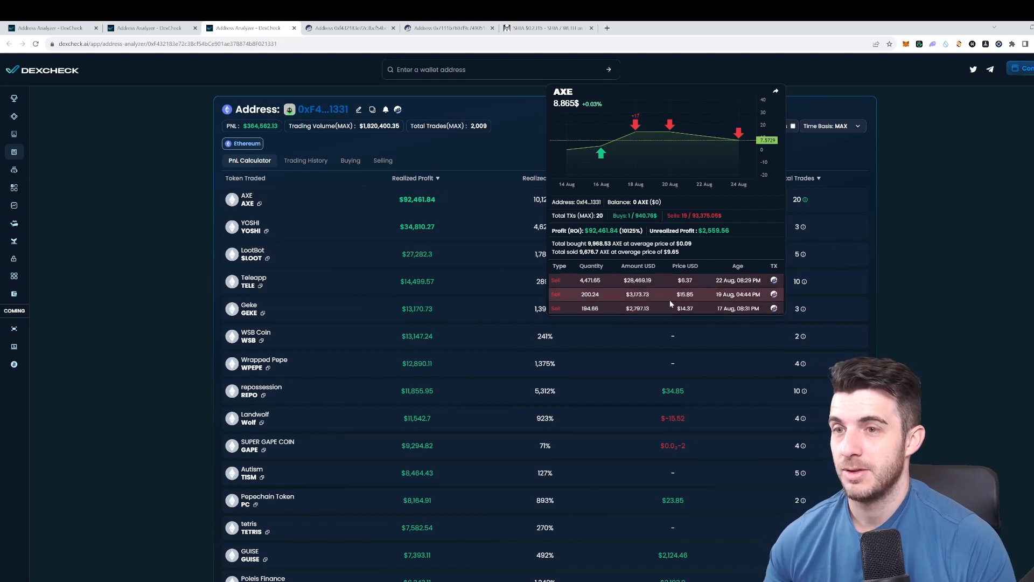
mouse_move(738, 137)
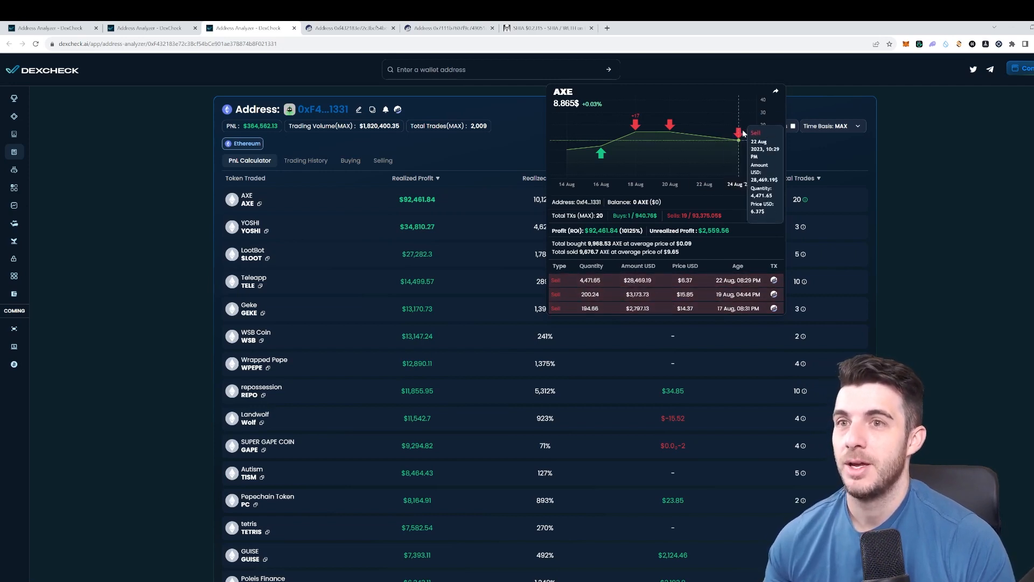
mouse_move(666, 133)
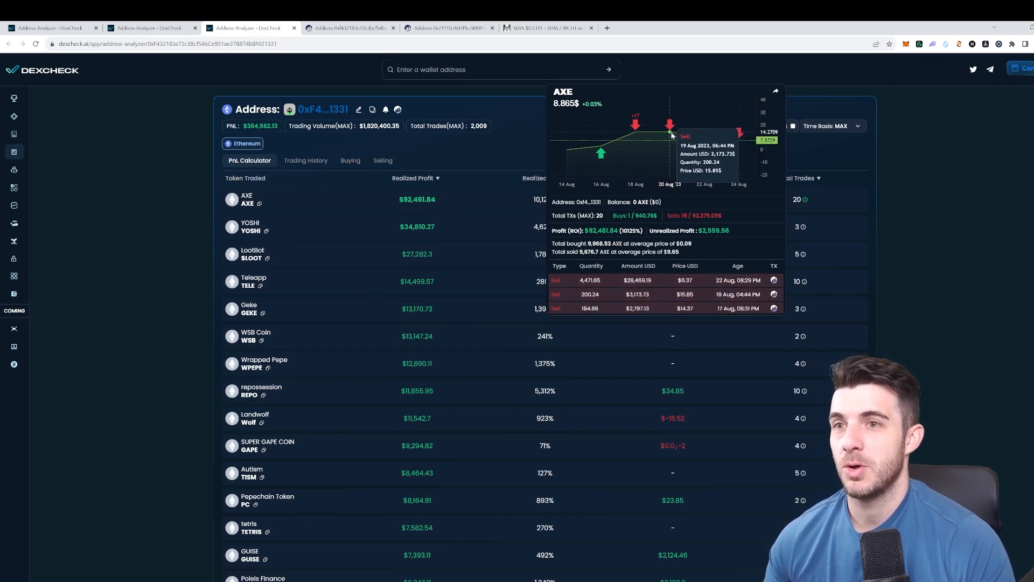
mouse_move(656, 133)
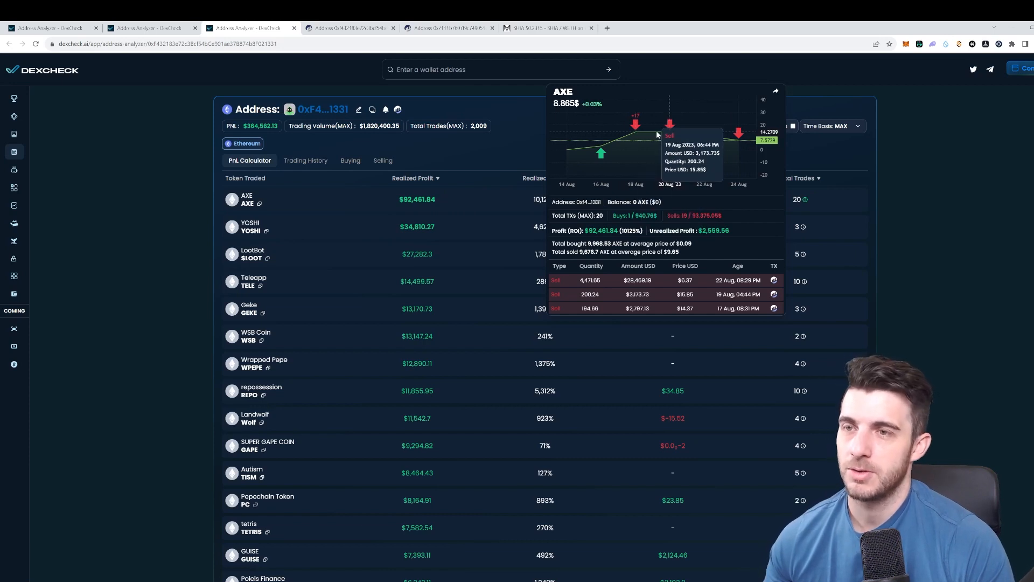
mouse_move(761, 224)
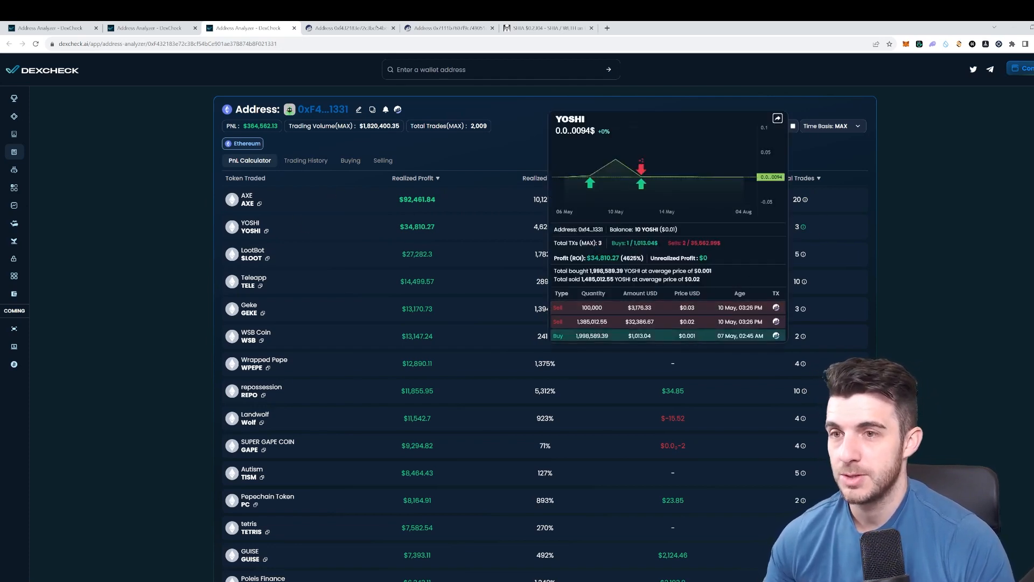
mouse_move(697, 338)
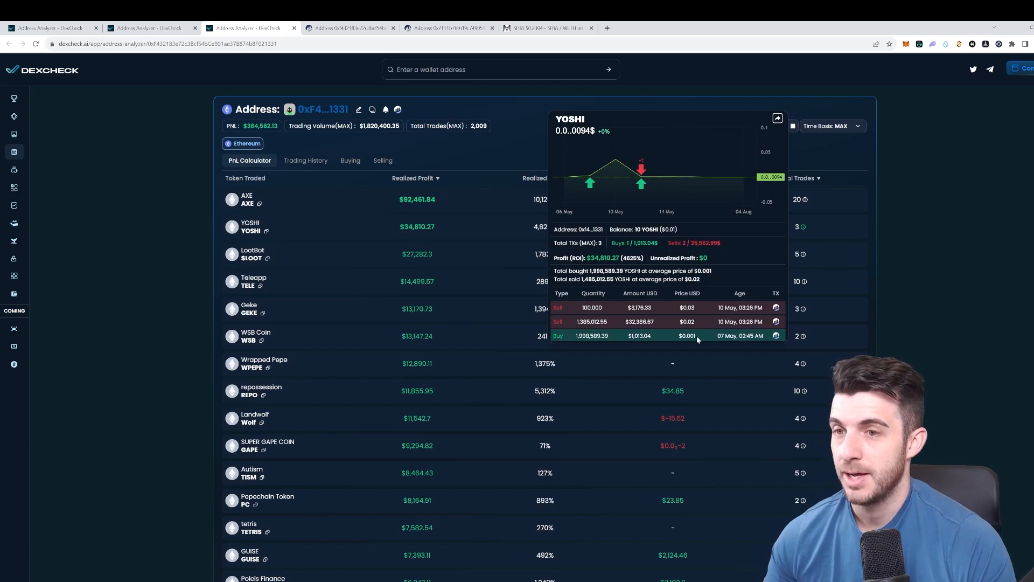
mouse_move(698, 317)
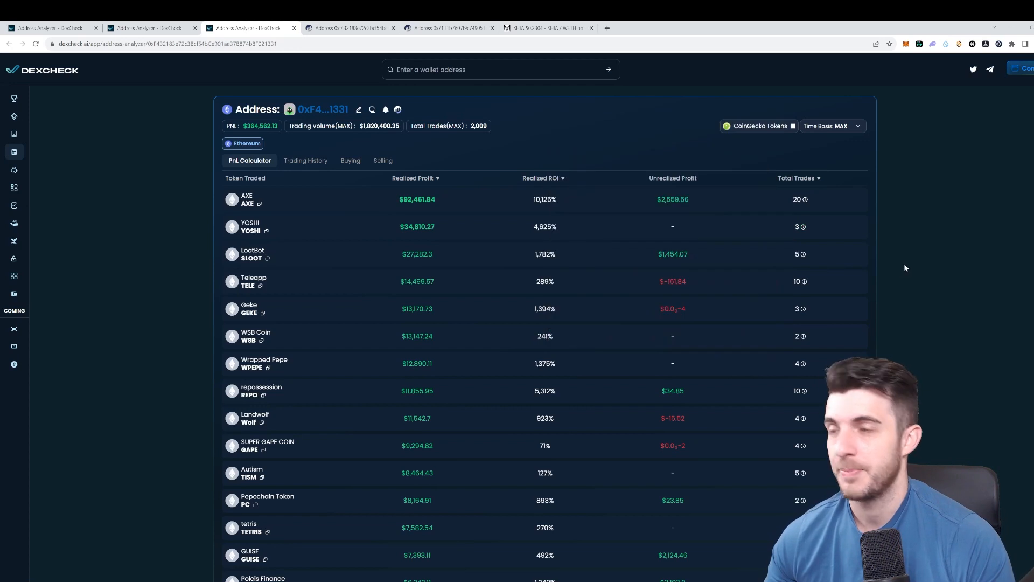
scroll(down, 3)
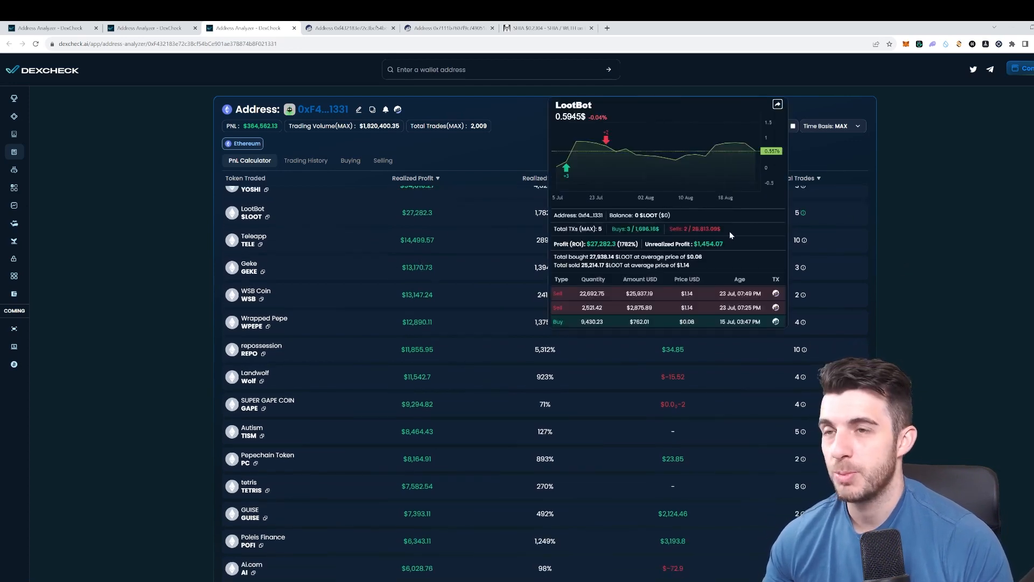
mouse_move(607, 152)
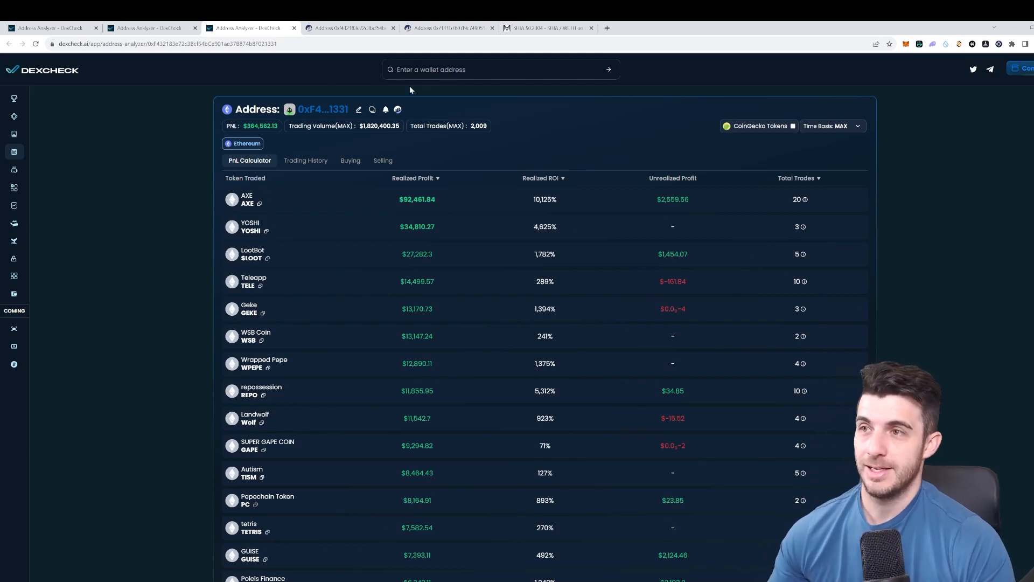
Step: View the second holder wallet's ERC-20 token transfers on Etherscan
click(354, 28)
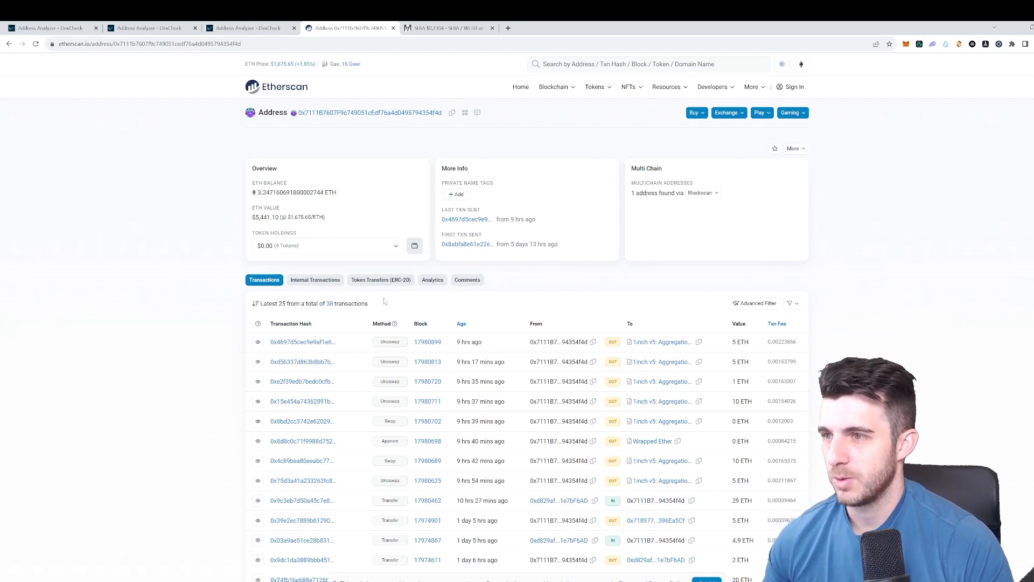
click(381, 279)
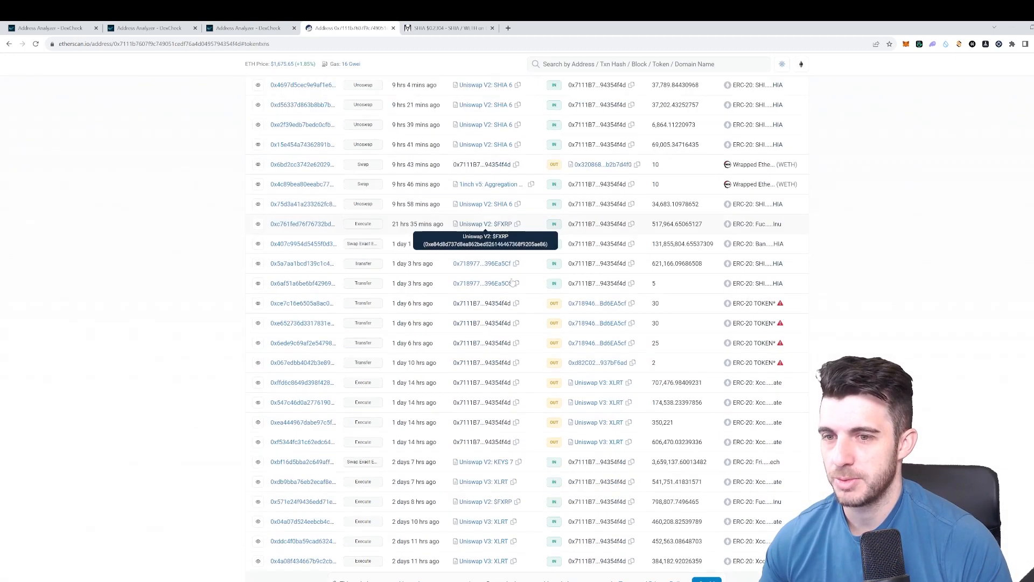
scroll(down, 3)
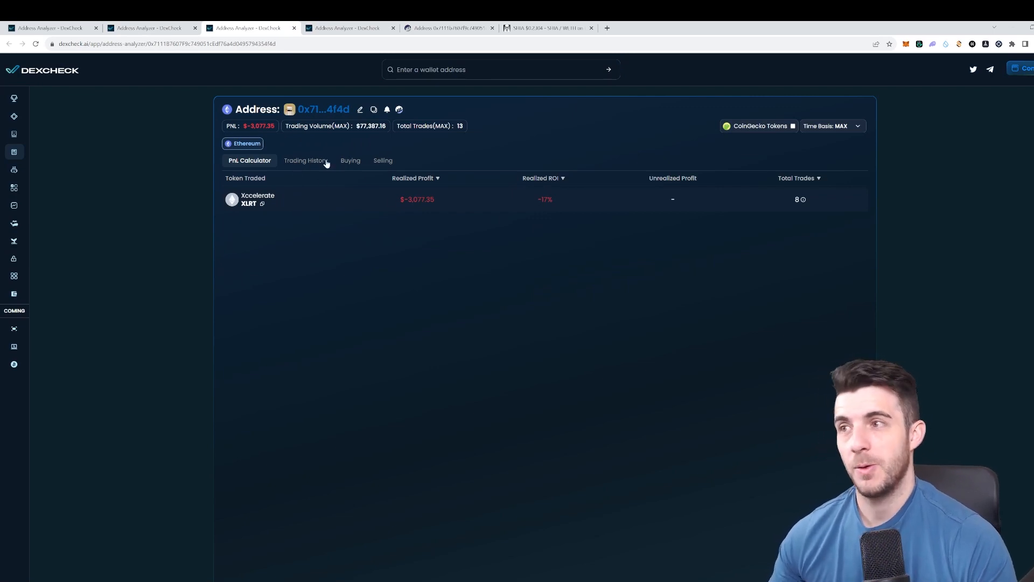
mouse_move(332, 158)
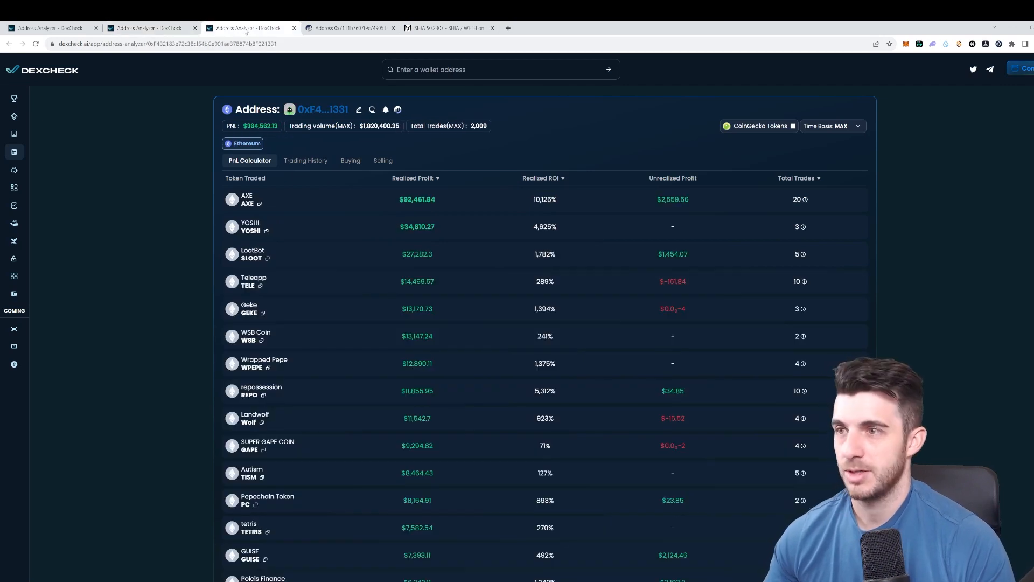
Step: Return from the Xccelerate-losing wallet 0x71…4f4d analysis to the first wallet's tab
click(346, 27)
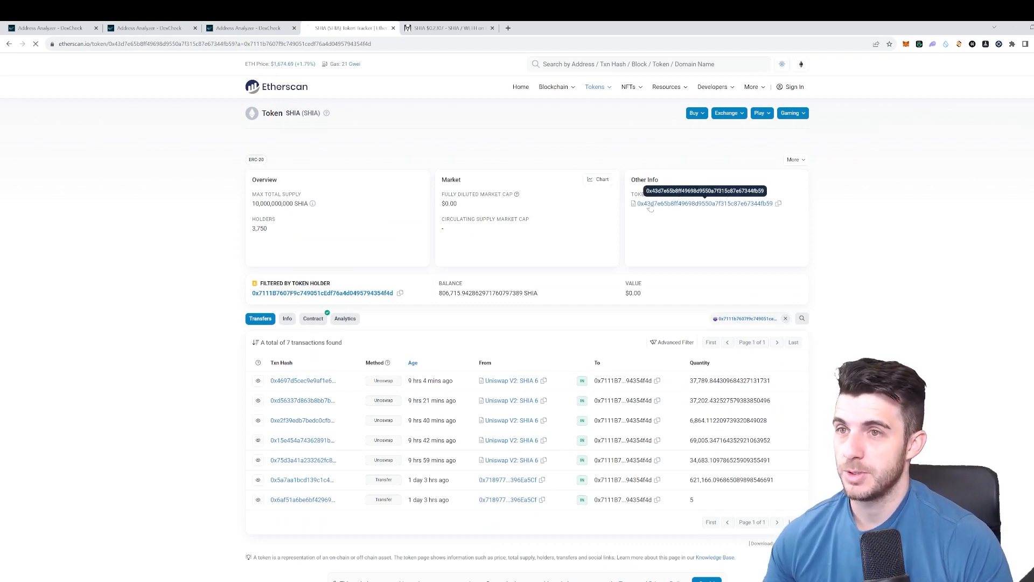
Step: View the SHIA contract's 4,805 transactions, then return to wallet 0xF4…1331's PnL table
click(709, 204)
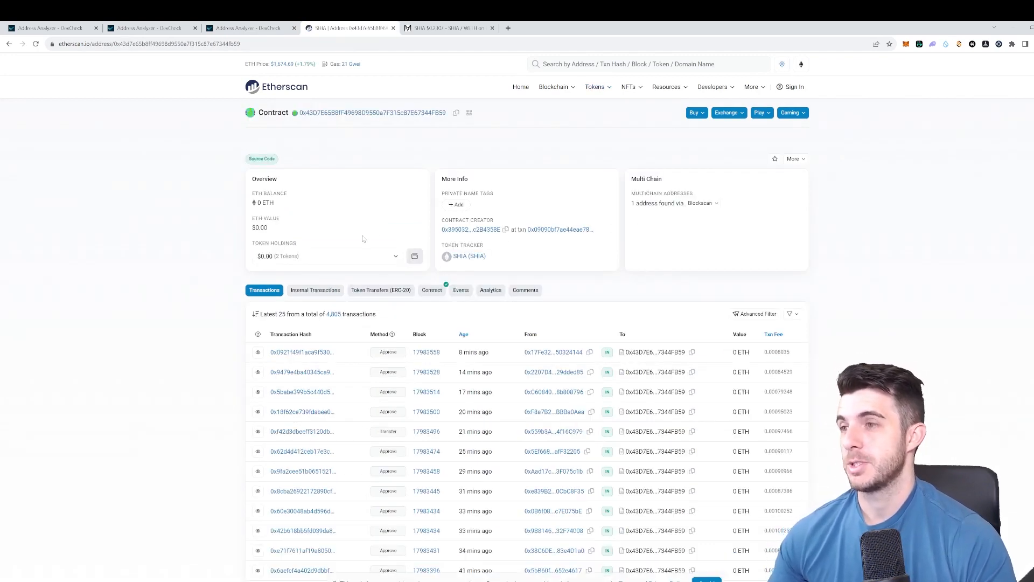
click(248, 28)
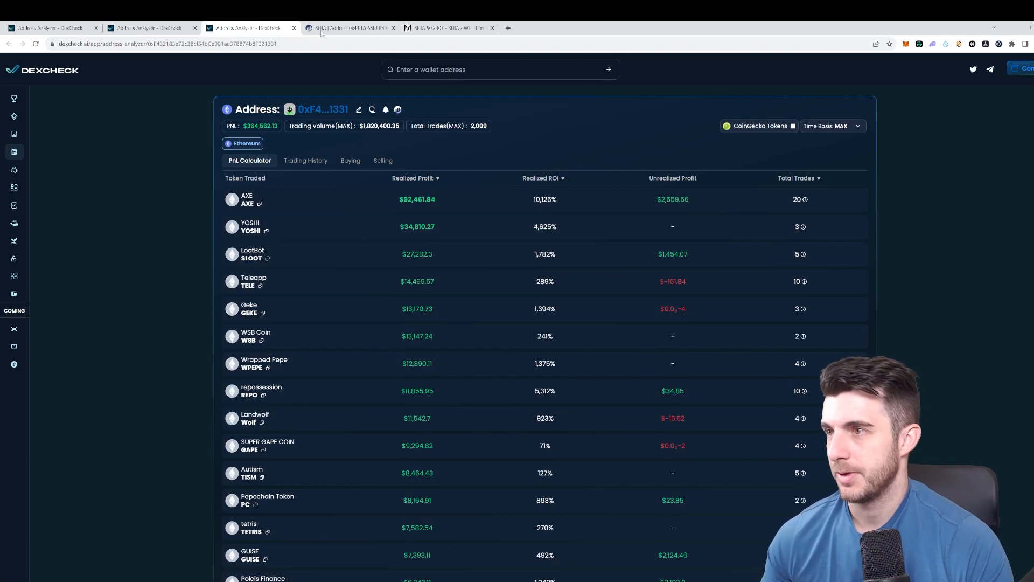
mouse_move(388, 118)
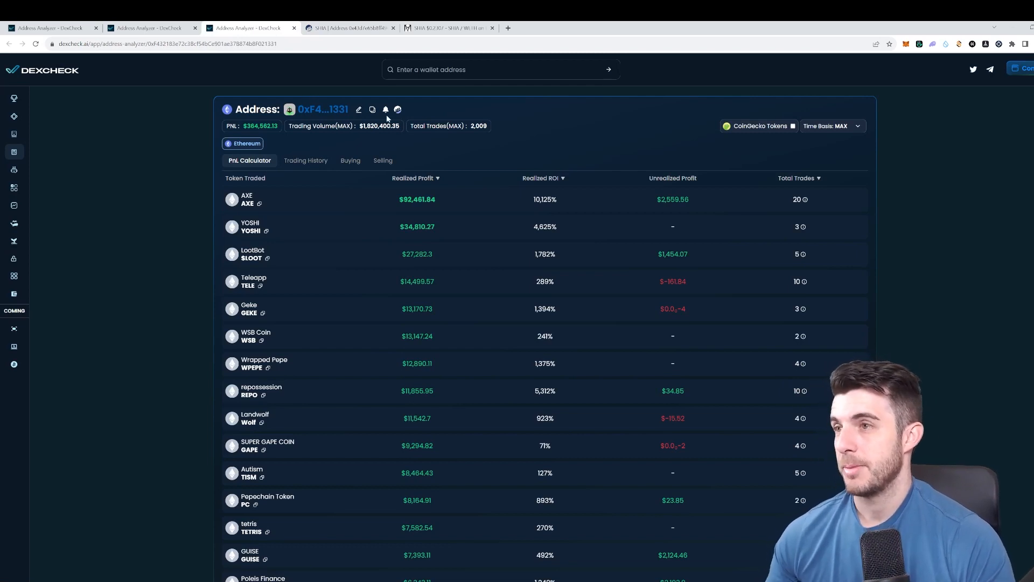
mouse_move(481, 102)
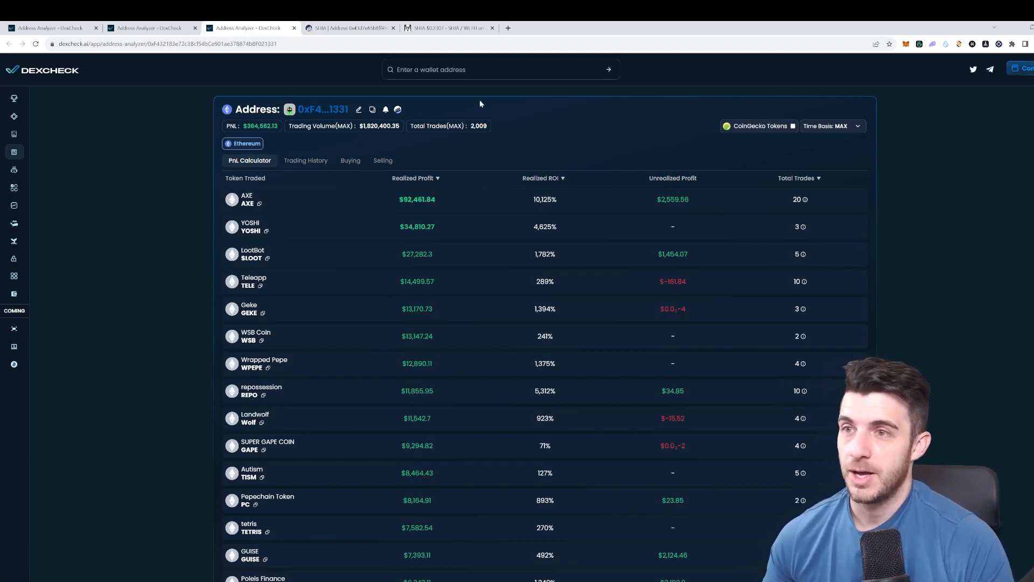
mouse_move(465, 160)
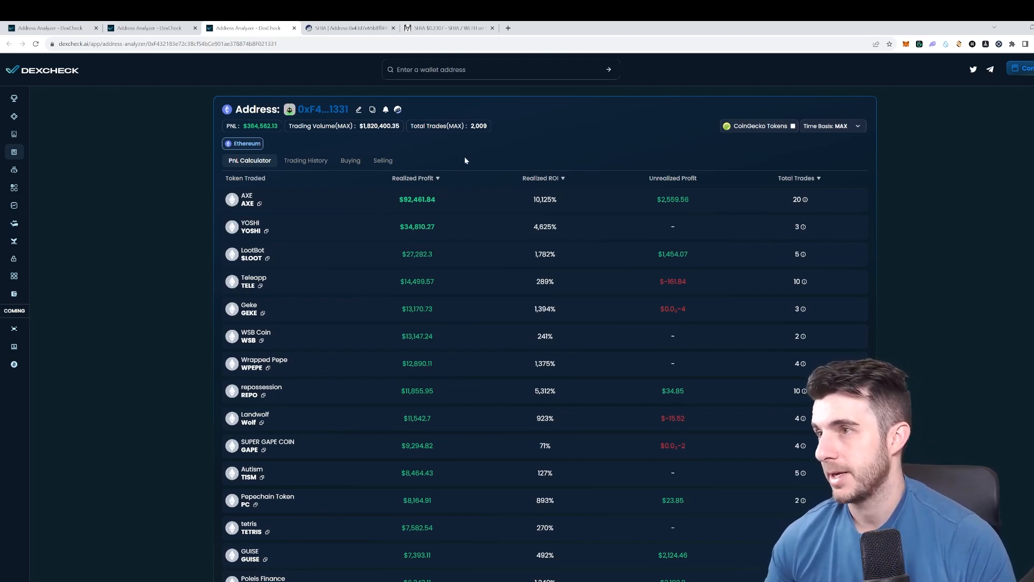
mouse_move(480, 142)
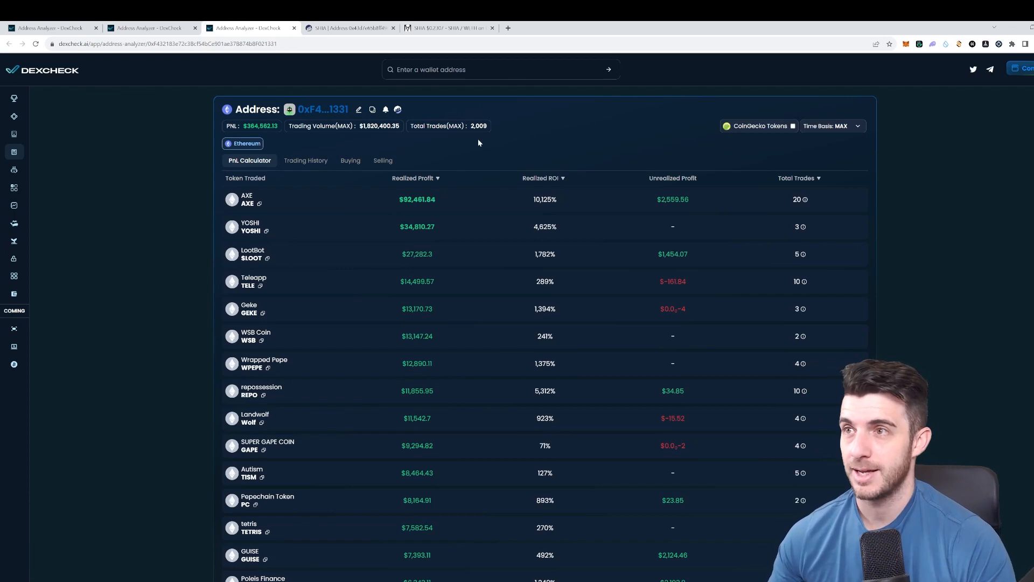